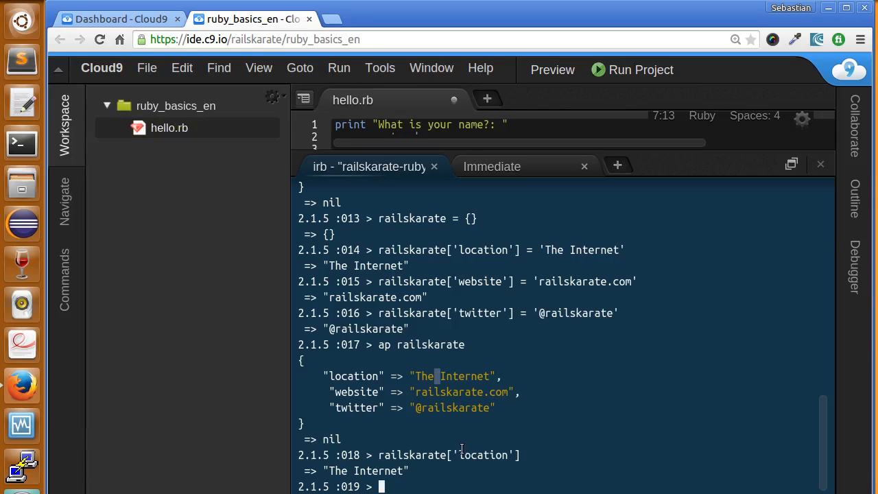
pyautogui.moveTo(431, 475)
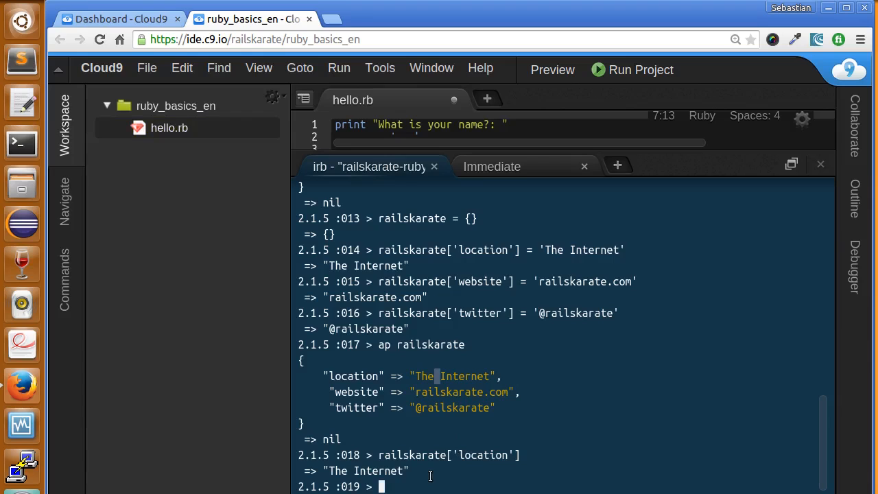
# Print the railskarate hash raw, then pretty-print it with ap railskarate
pyautogui.write('railskarate')
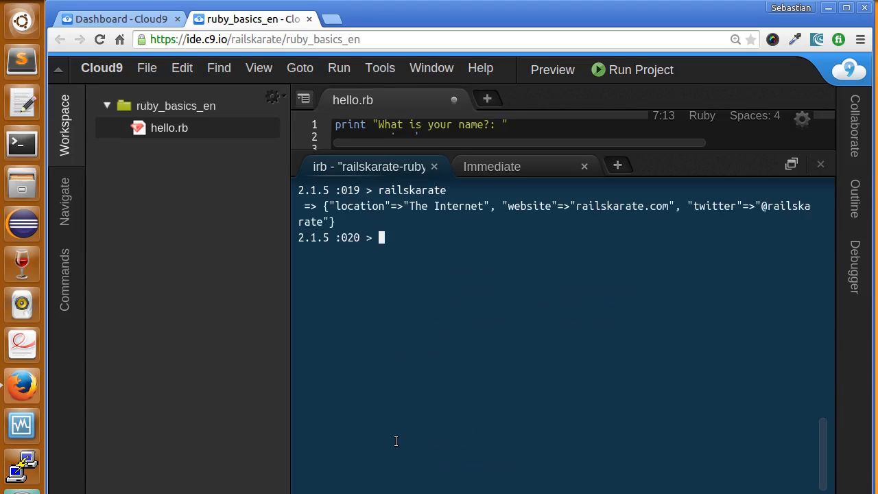
pyautogui.moveTo(362, 247)
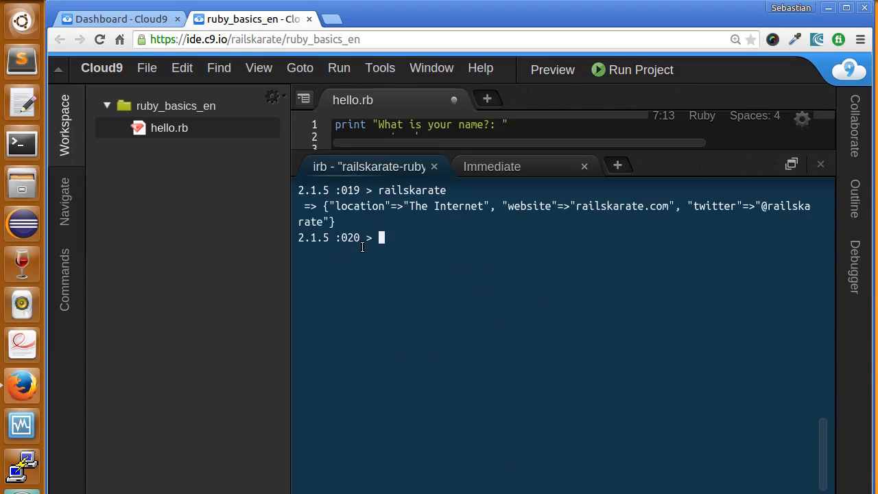
pyautogui.write('ap railskarate')
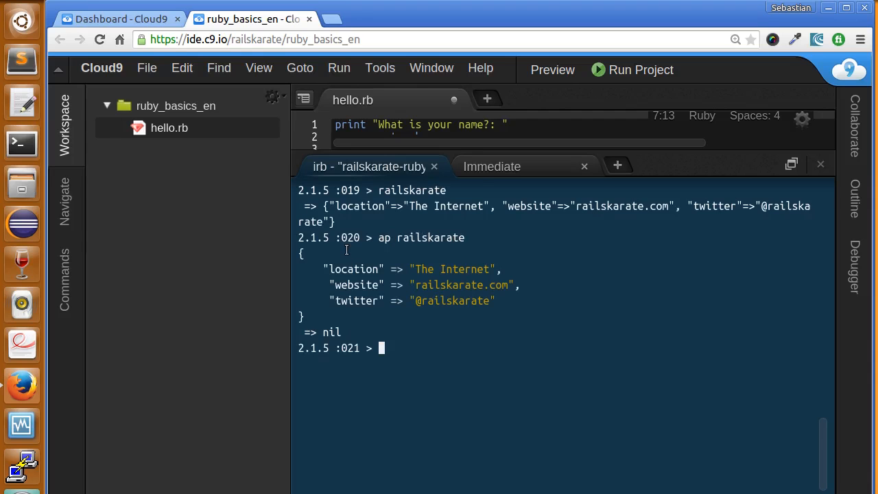
pyautogui.moveTo(432, 389)
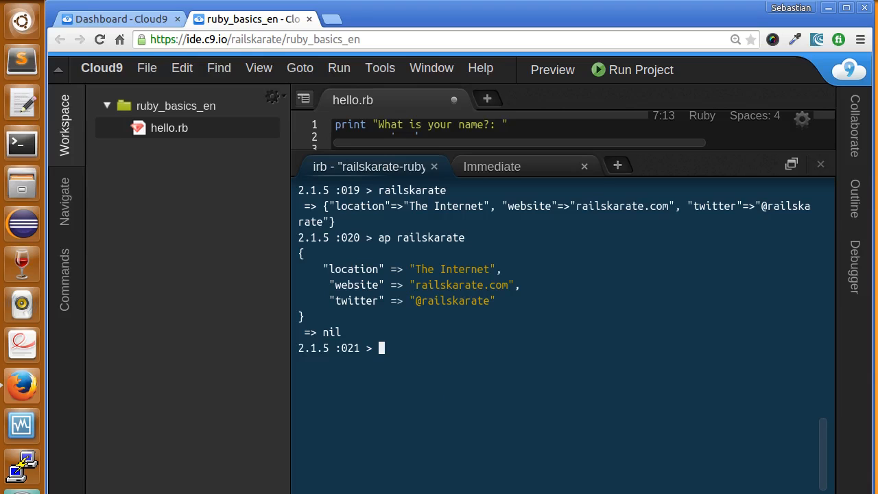
# List railskarate.keys and look up the key holding "The Internet" (location)
pyautogui.write('railskarate.keys')
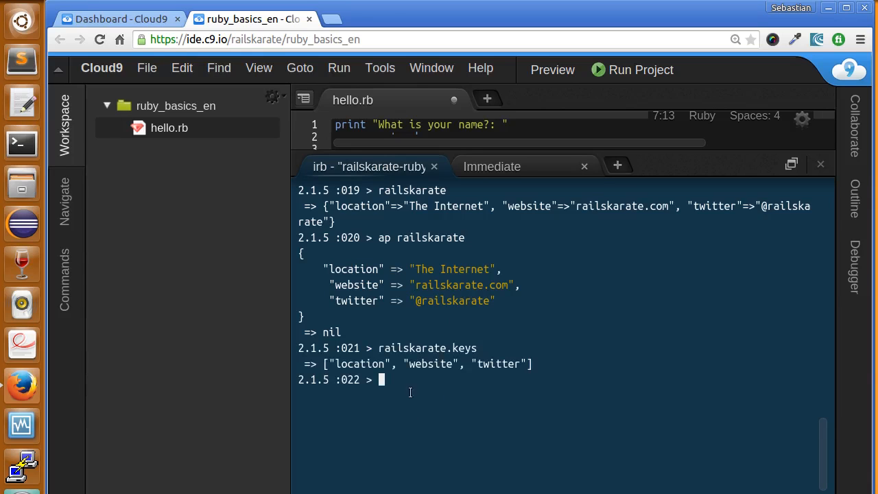
pyautogui.doubleClick(411, 348)
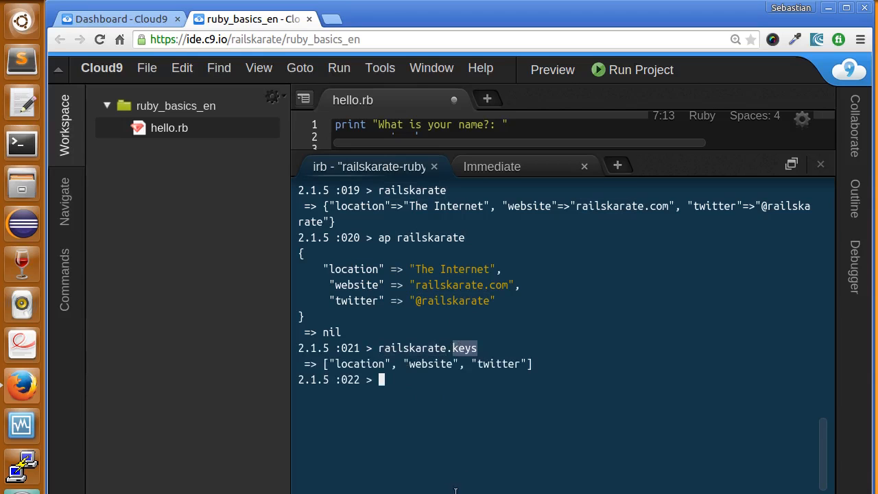
pyautogui.moveTo(360, 400)
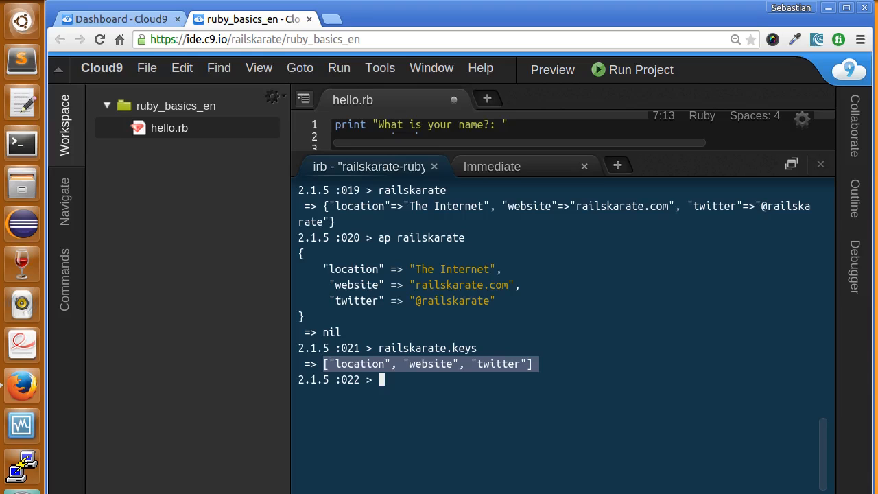
pyautogui.write('railskarate.key "The Internet"')
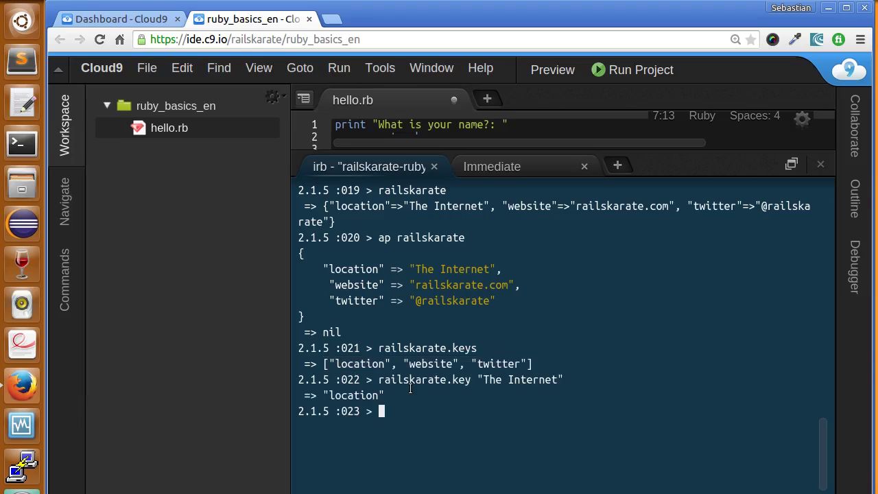
pyautogui.doubleClick(436, 378)
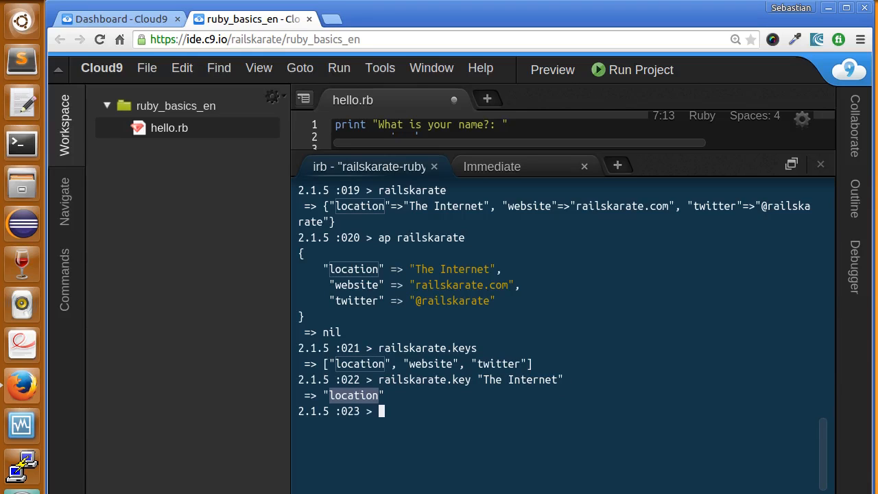
pyautogui.moveTo(459, 430)
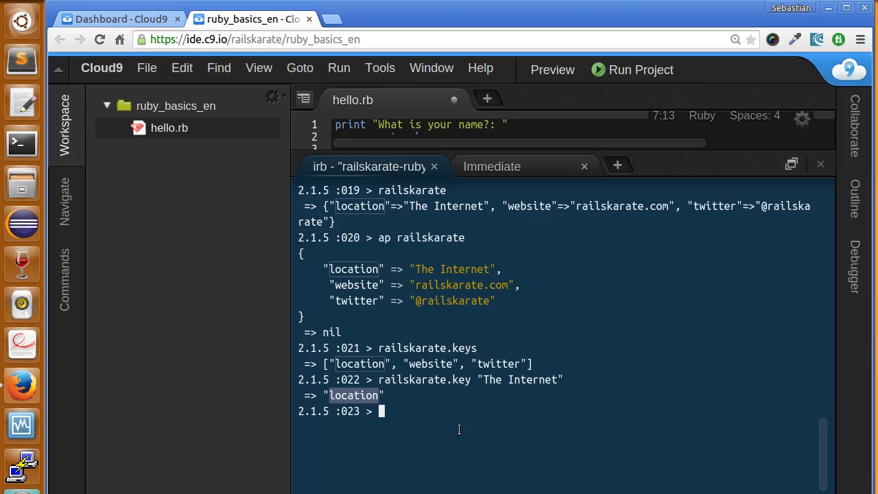
# Check railskarate.has_key? for "address" (false) and "location" (true)
pyautogui.write('railskarate.has_key? "address"')
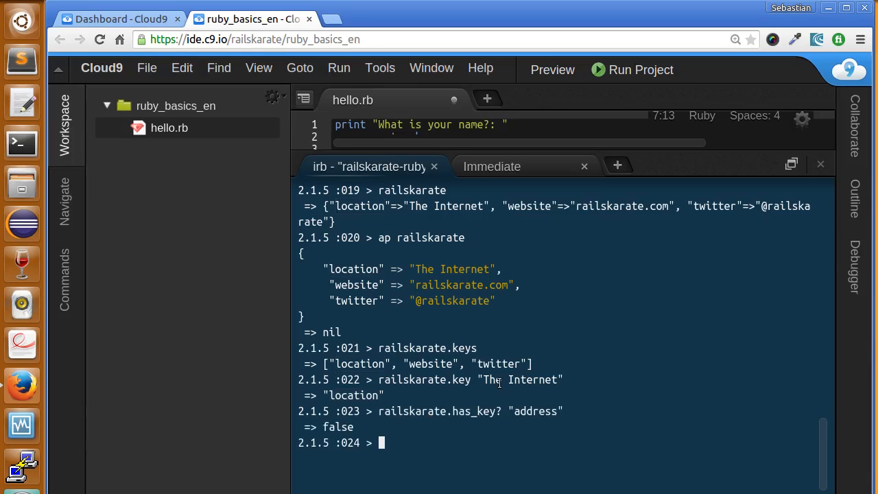
pyautogui.moveTo(500, 384)
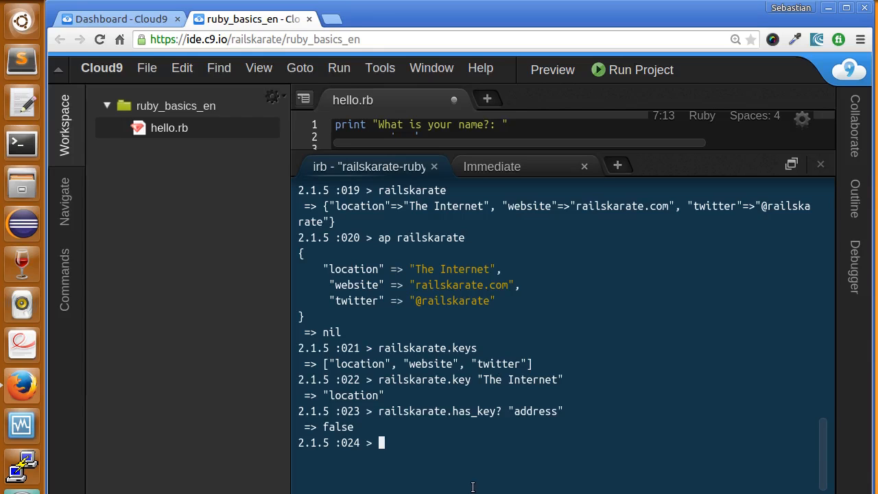
pyautogui.write('railskarate.has_key? "location"')
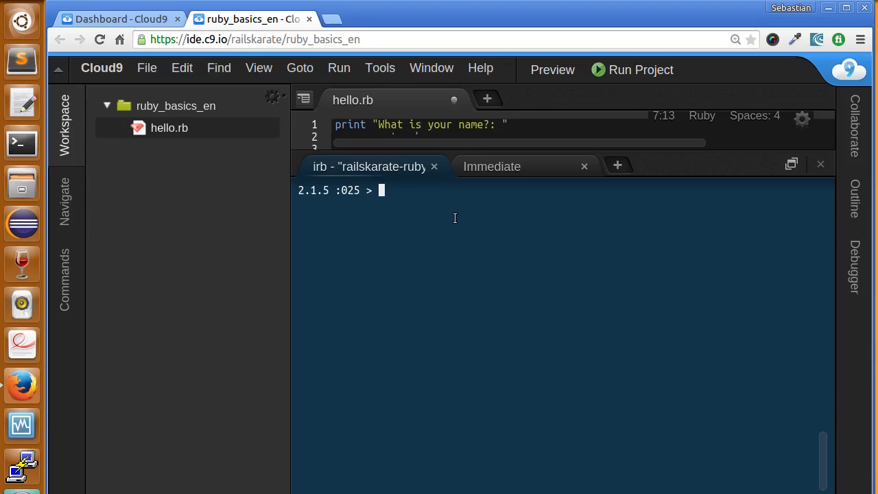
# List railskarate.values and confirm has_value? "The Internet" returns true
pyautogui.write('railska')
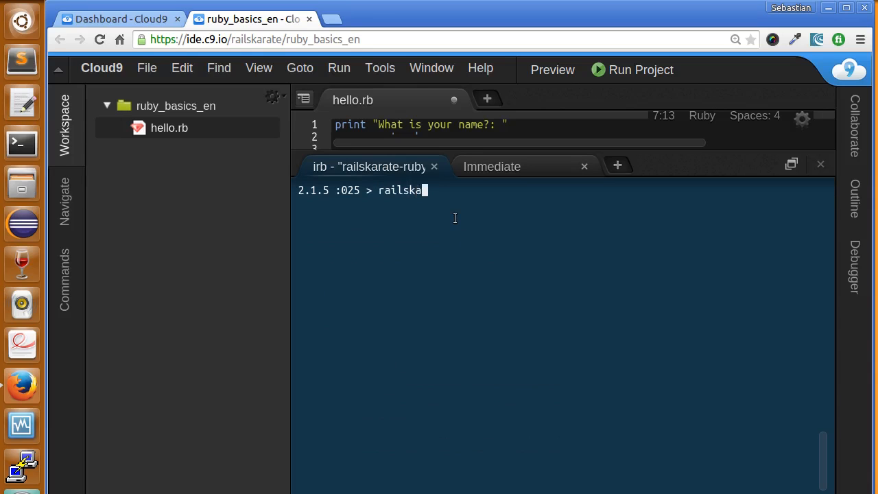
pyautogui.write('rate.values')
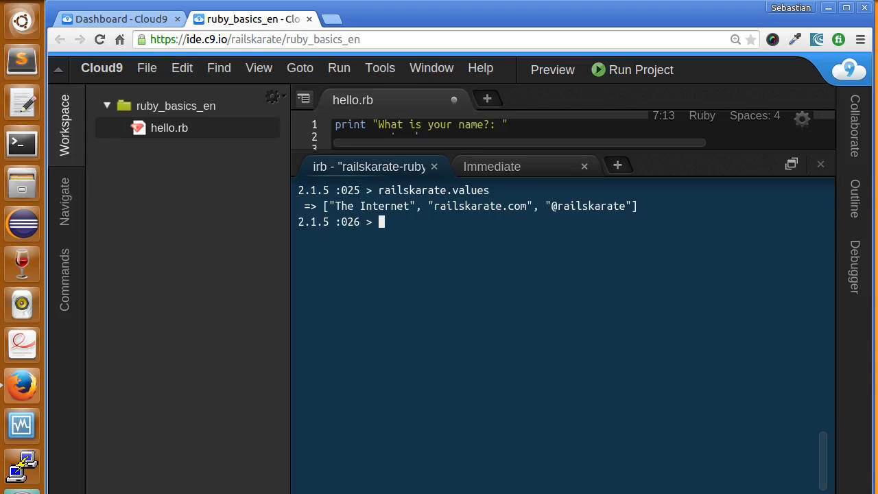
pyautogui.moveTo(431, 400)
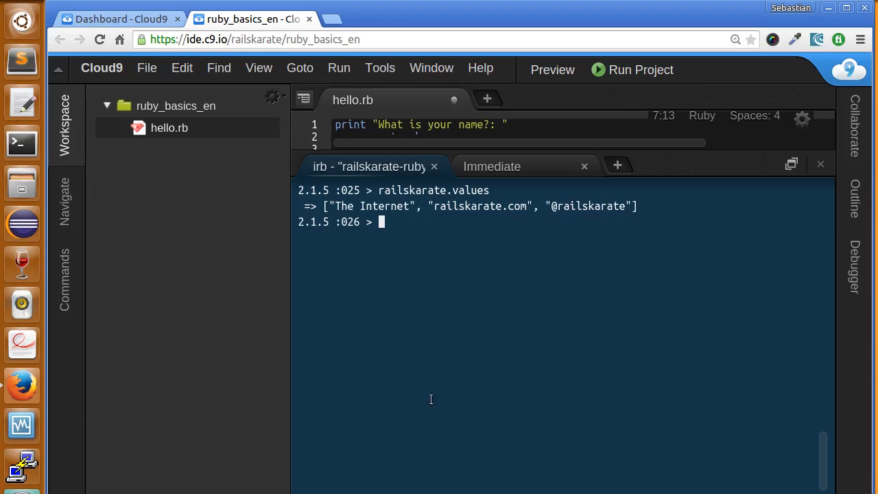
pyautogui.write('railskarate.has_value? "The Internet"')
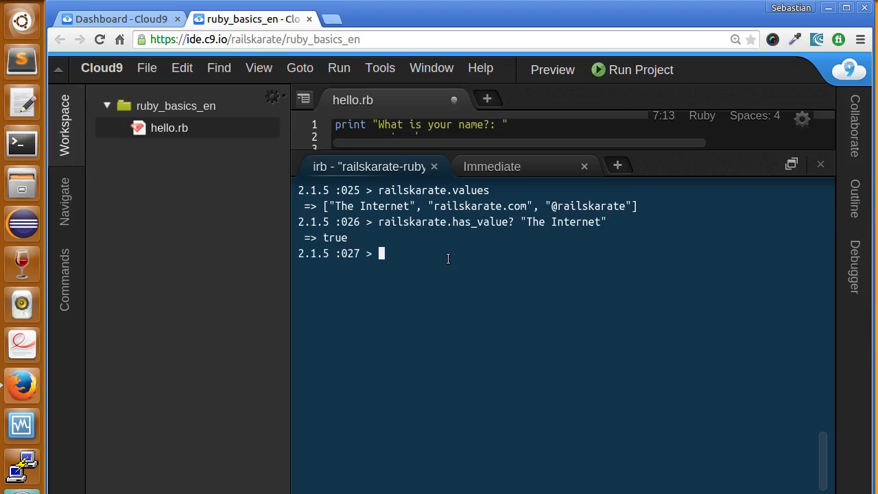
pyautogui.moveTo(478, 347)
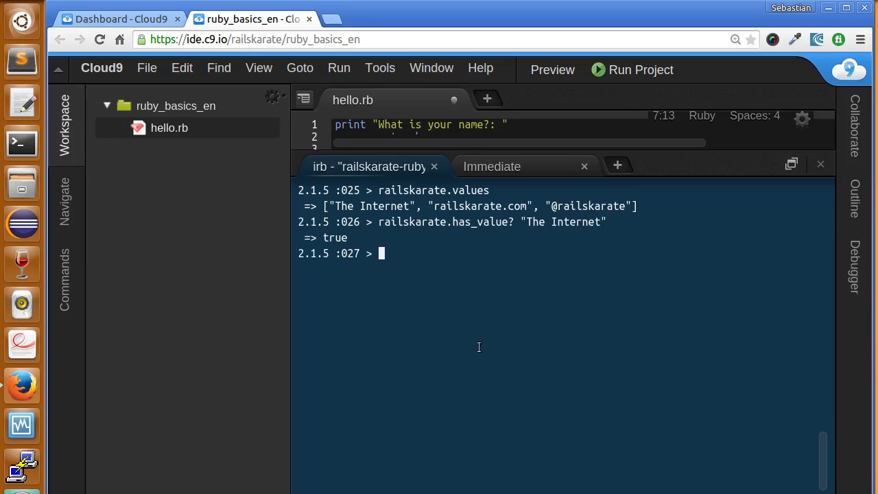
pyautogui.moveTo(439, 302)
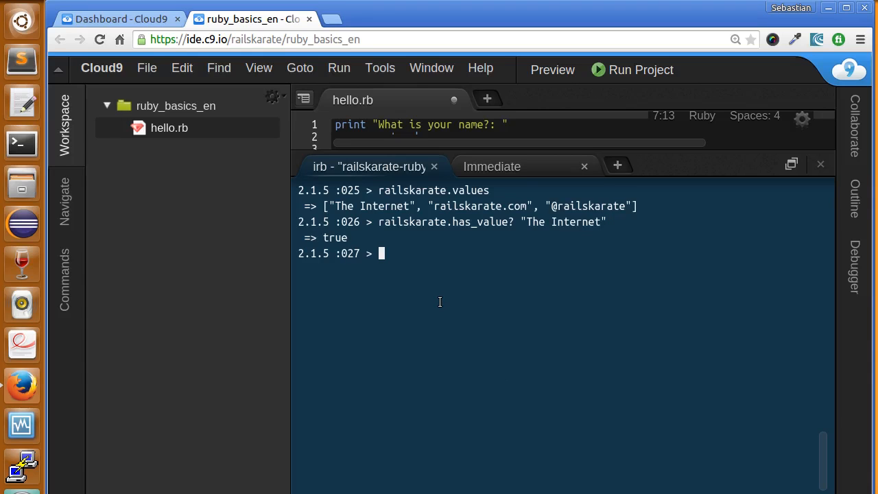
# Run railskarate.empty? to confirm the hash is not empty (false)
pyautogui.write('railsk')
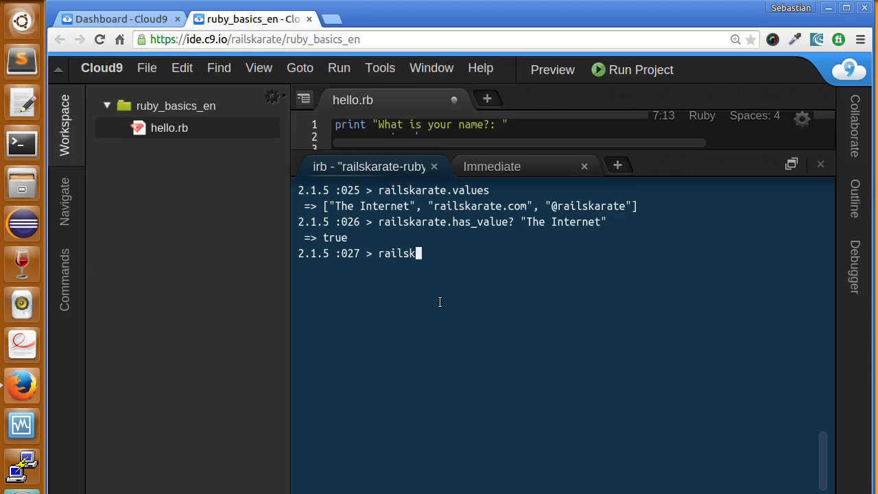
pyautogui.write('arate.')
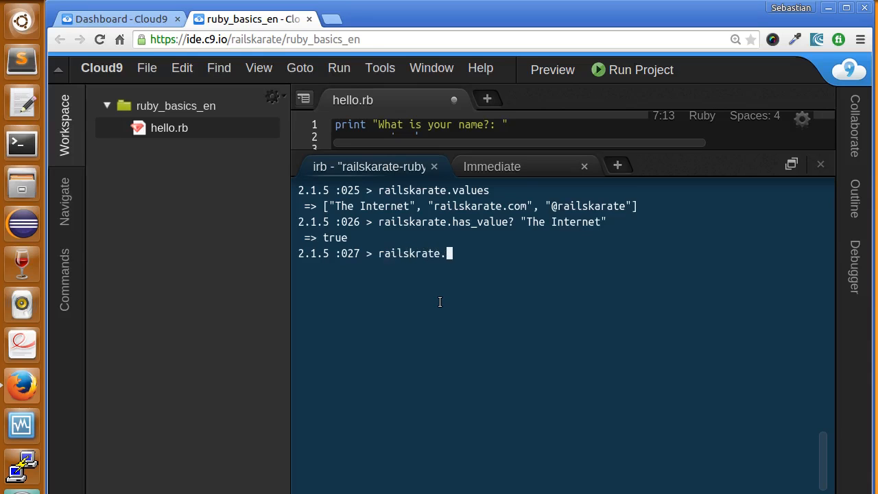
pyautogui.write('empty?')
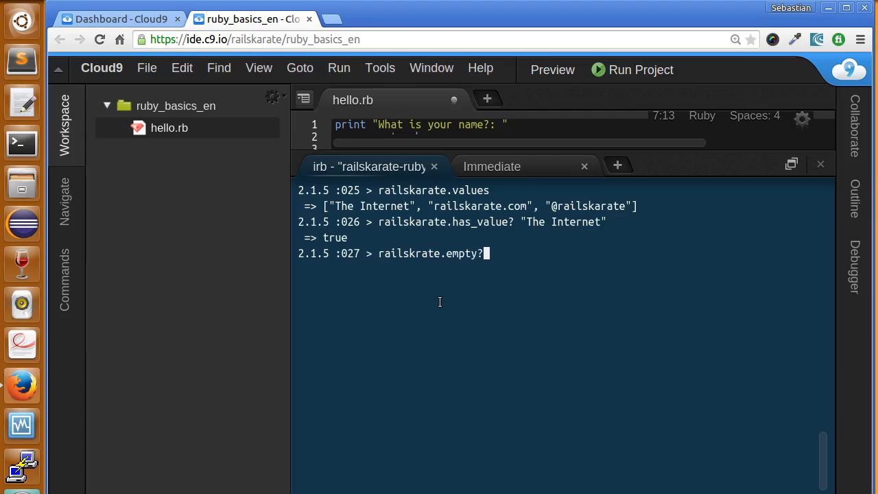
pyautogui.press('Enter')
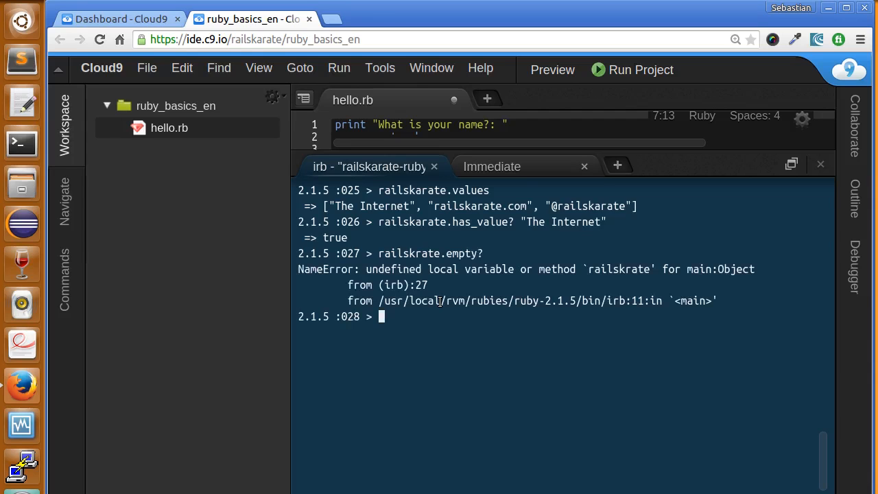
pyautogui.write('railskrate.empty?')
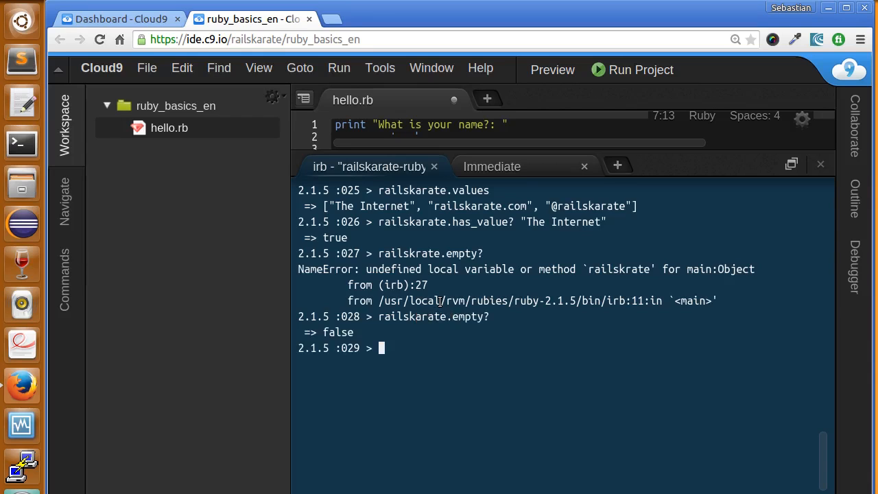
pyautogui.moveTo(438, 281)
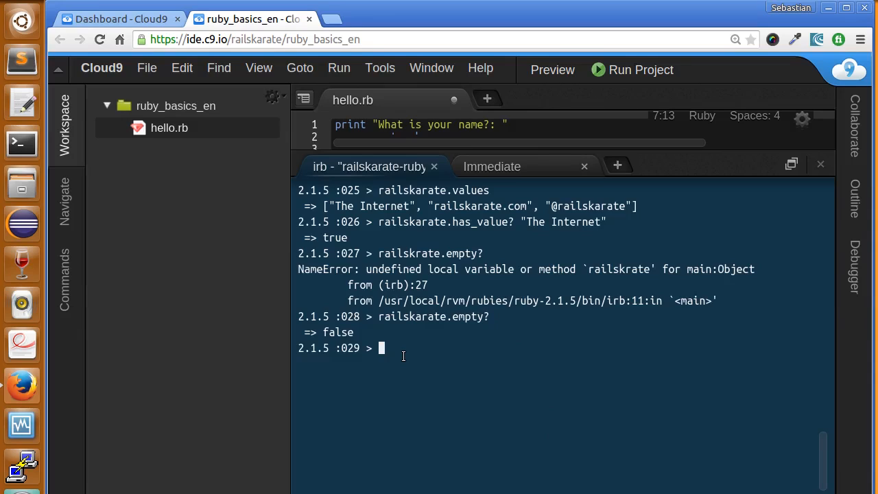
# Create an empty hash h = {} and confirm h.empty? returns true
pyautogui.write('h')
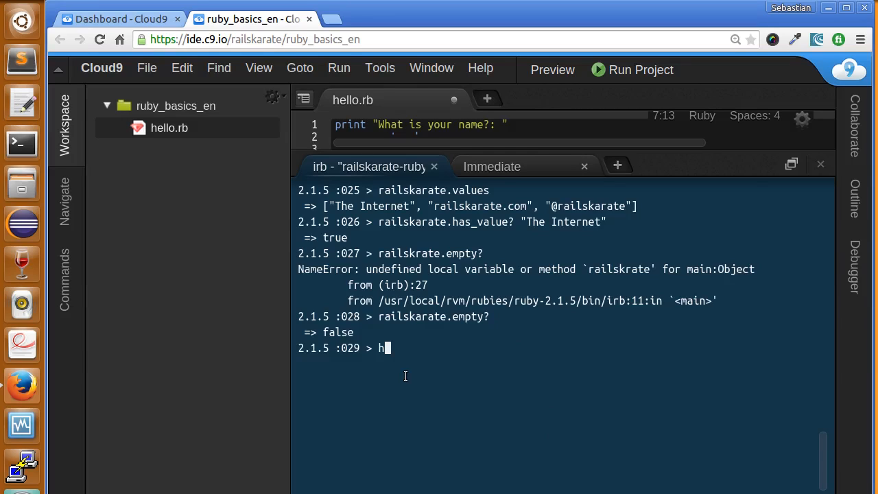
pyautogui.write('= {}')
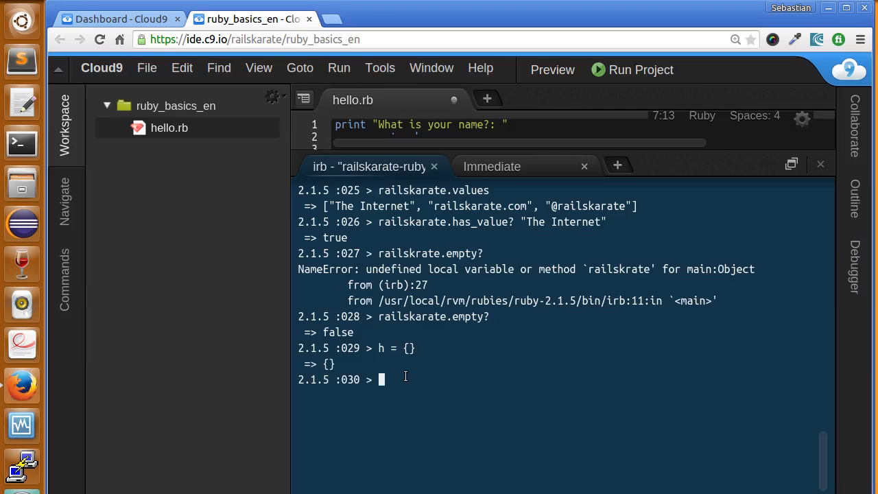
pyautogui.write('h.')
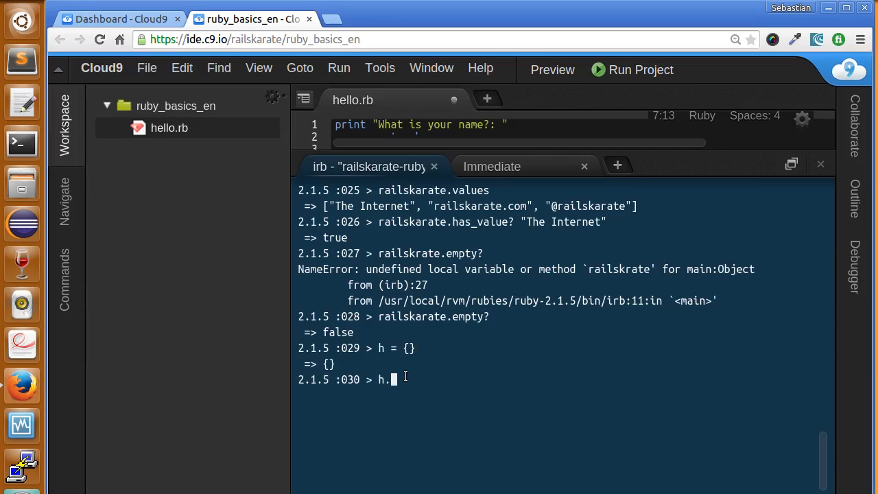
pyautogui.write('empty?')
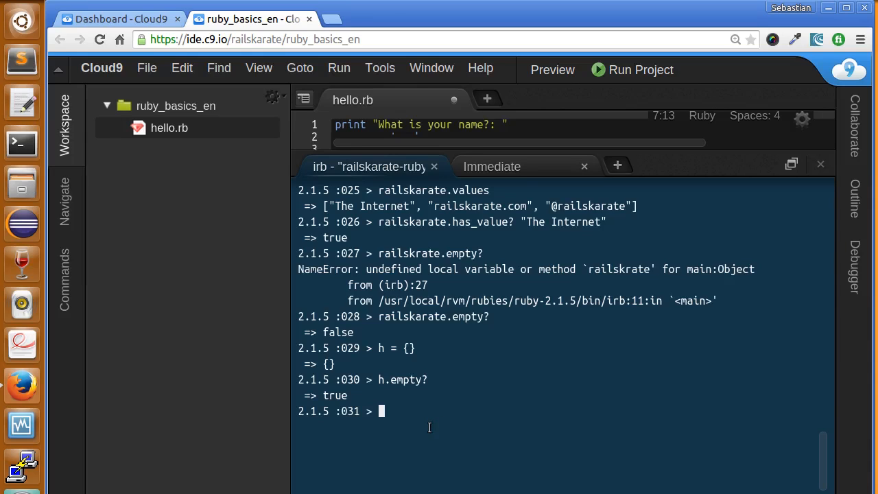
# Run railskarate.delete "location", which returns "The Internet"
pyautogui.write('railskarate')
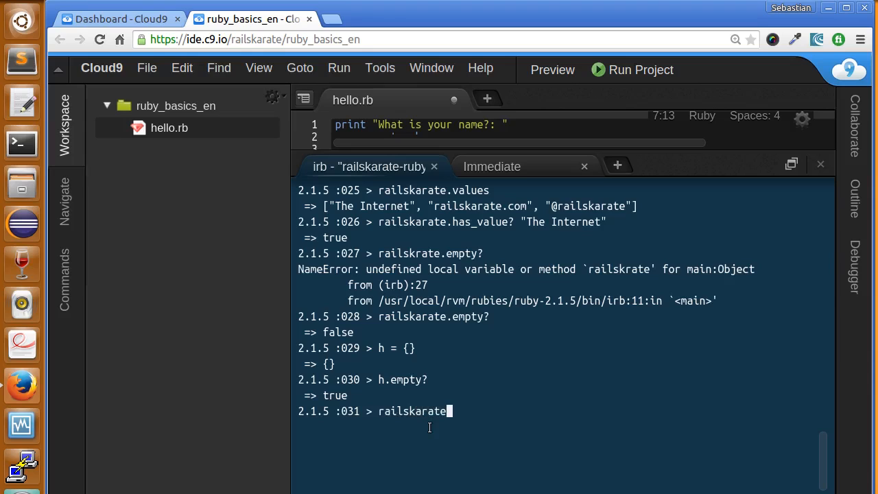
pyautogui.write('.')
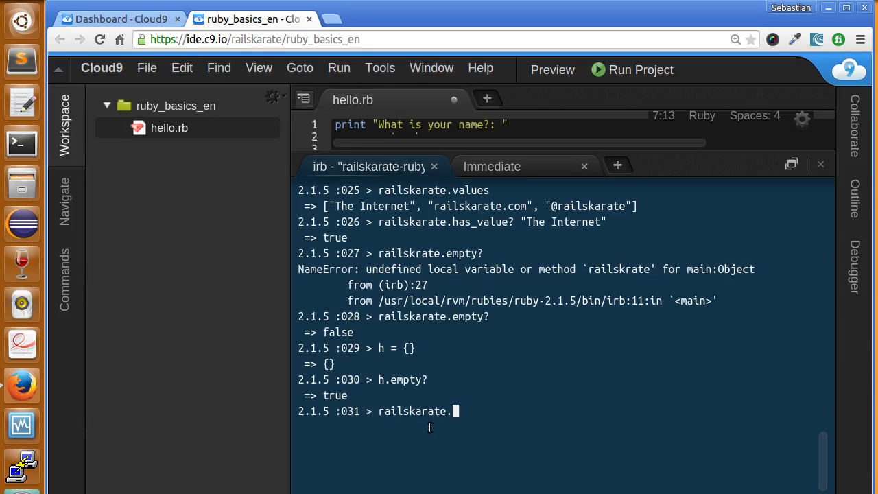
pyautogui.write('delete')
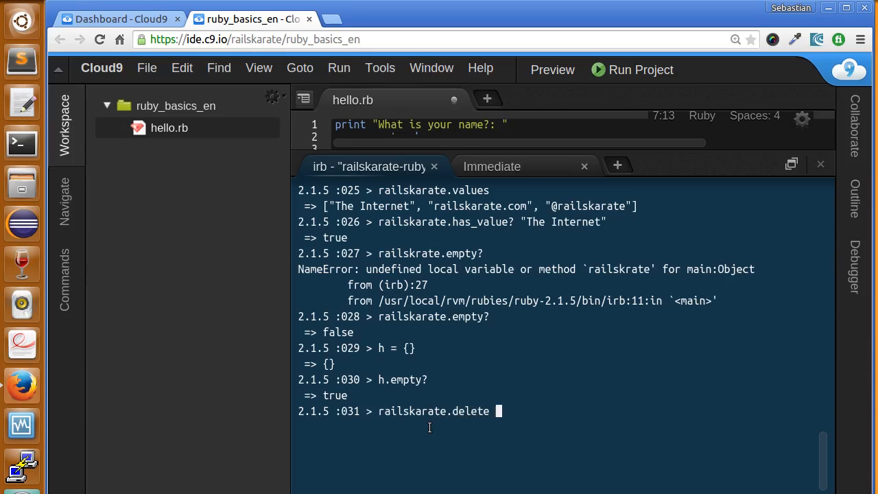
pyautogui.write('"')
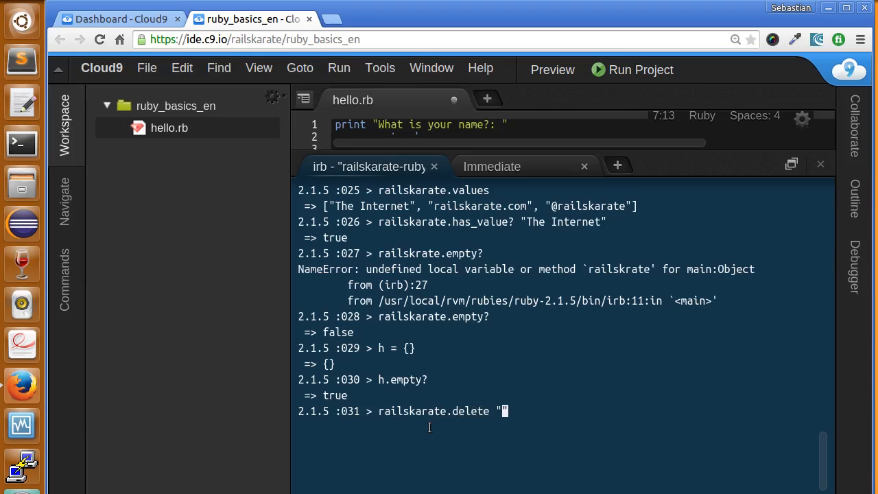
pyautogui.write('location')
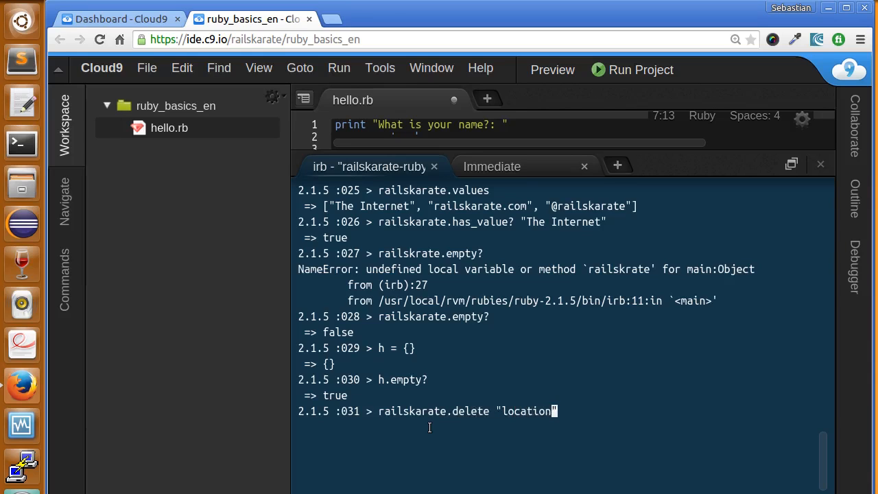
pyautogui.press('Return')
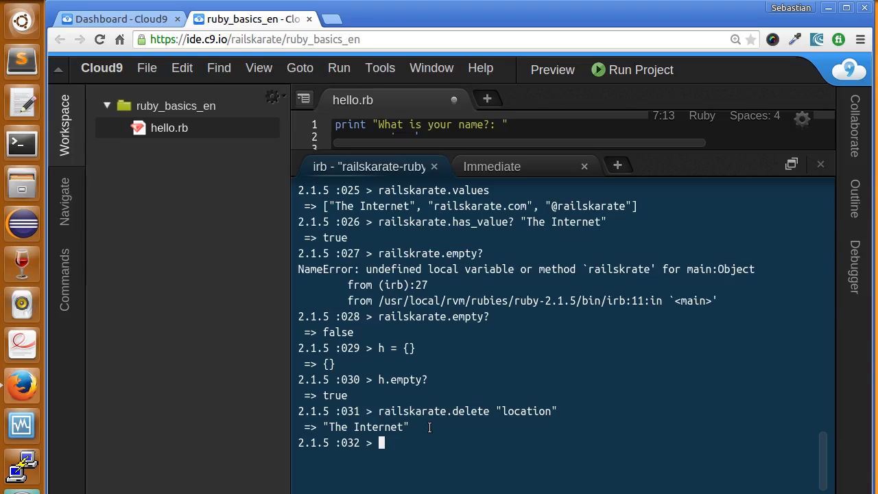
pyautogui.moveTo(379, 411); pyautogui.dragTo(408, 426)
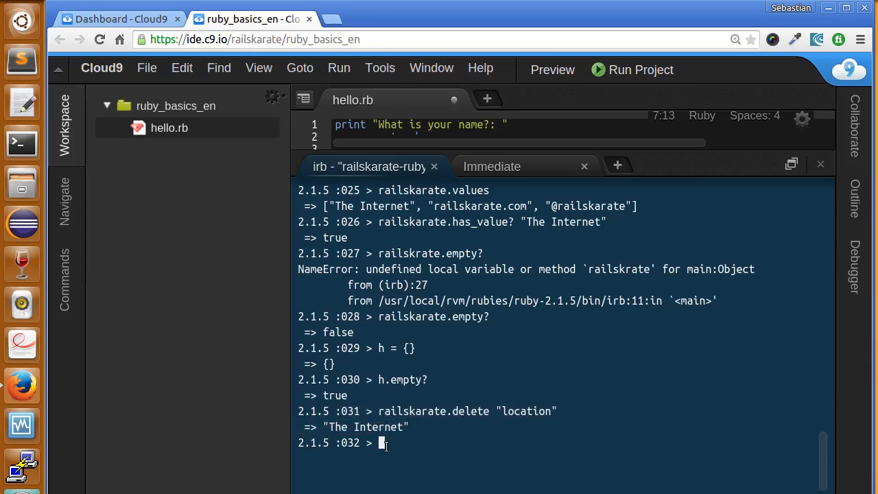
# Print railskarate to show only the website and twitter pairs remain
pyautogui.write('rail')
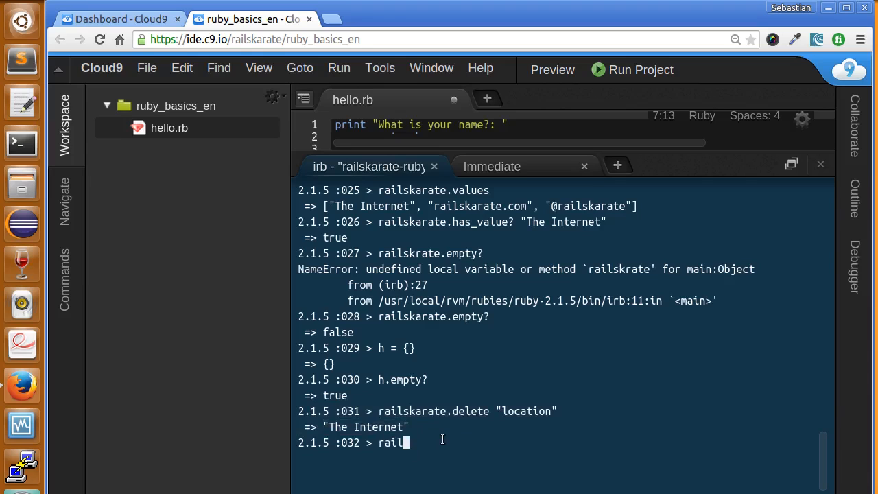
pyautogui.write('skarate')
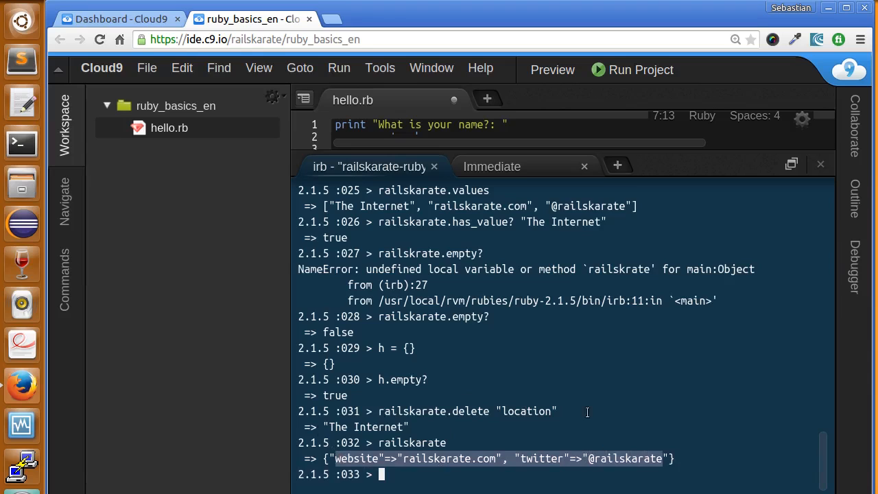
pyautogui.moveTo(329, 426)
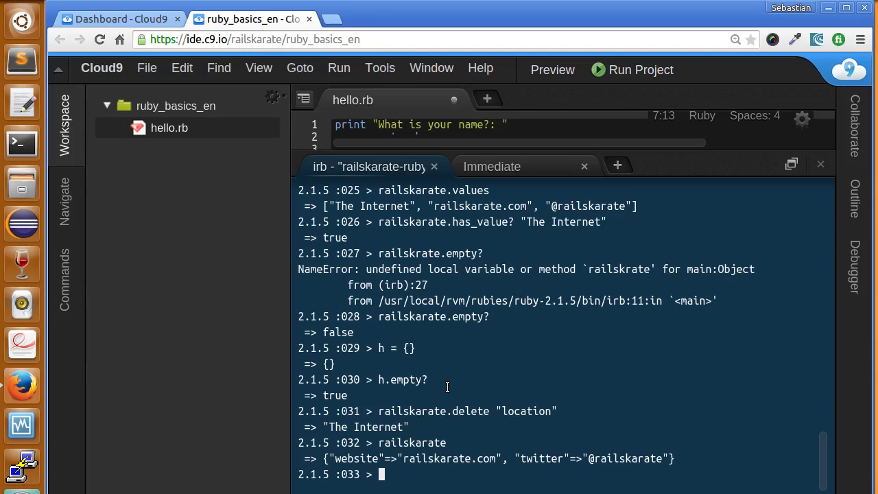
# Assign h['something'] = "blabla" and print h to show the new pair
pyautogui.write('h')
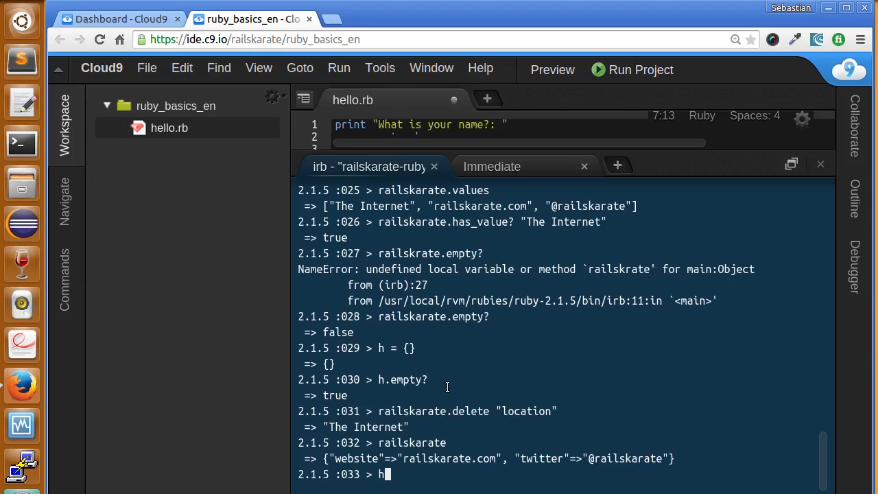
pyautogui.write("['")
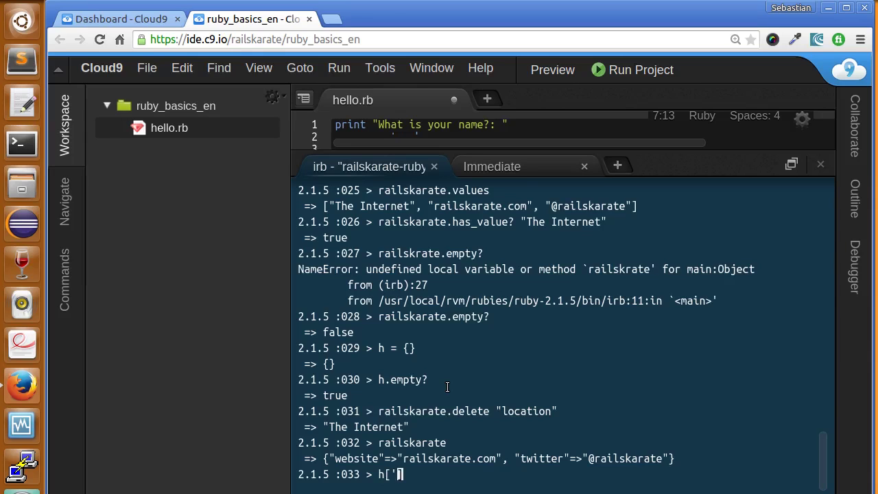
pyautogui.write('something\'] = "')
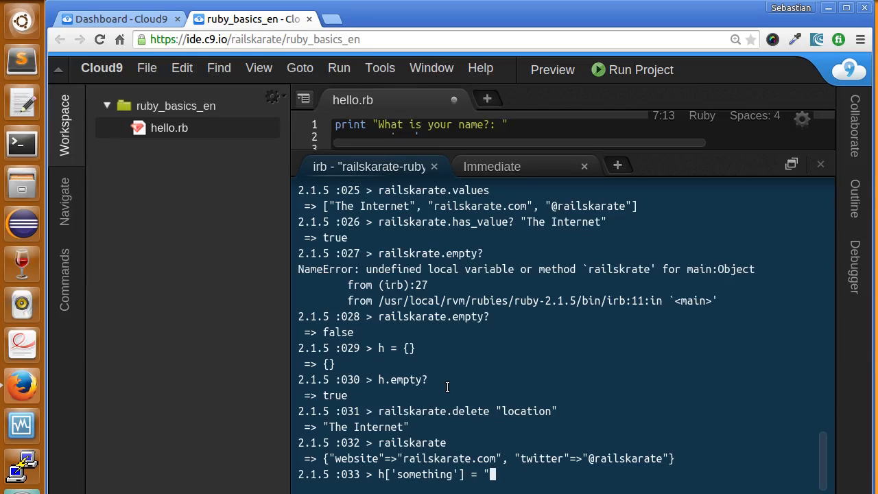
pyautogui.press('Return')
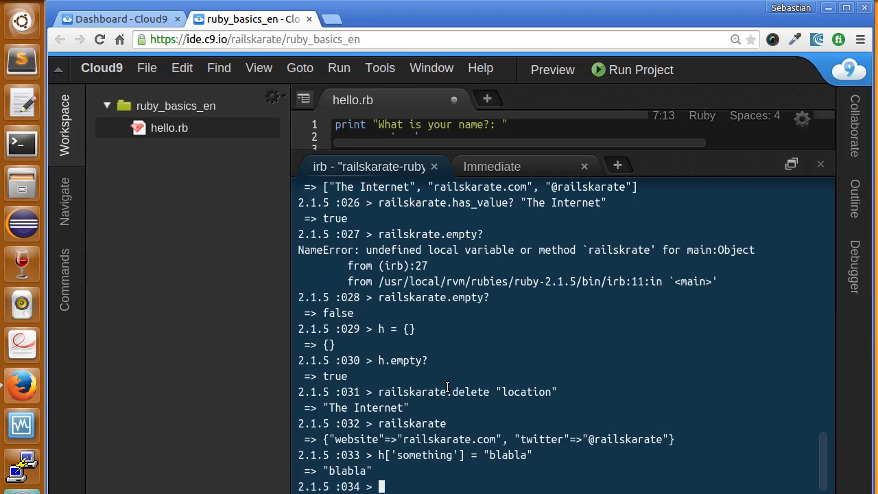
pyautogui.write('h')
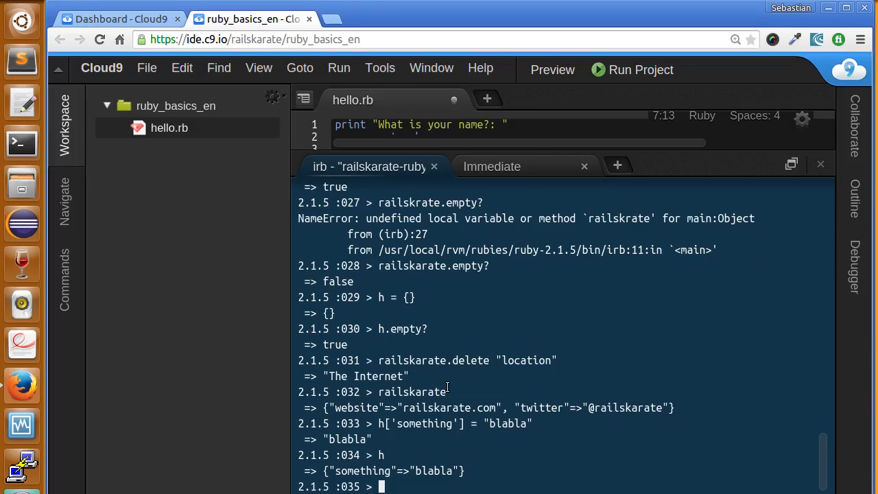
# Run h.clear to empty the hash back to {}
pyautogui.write('h')
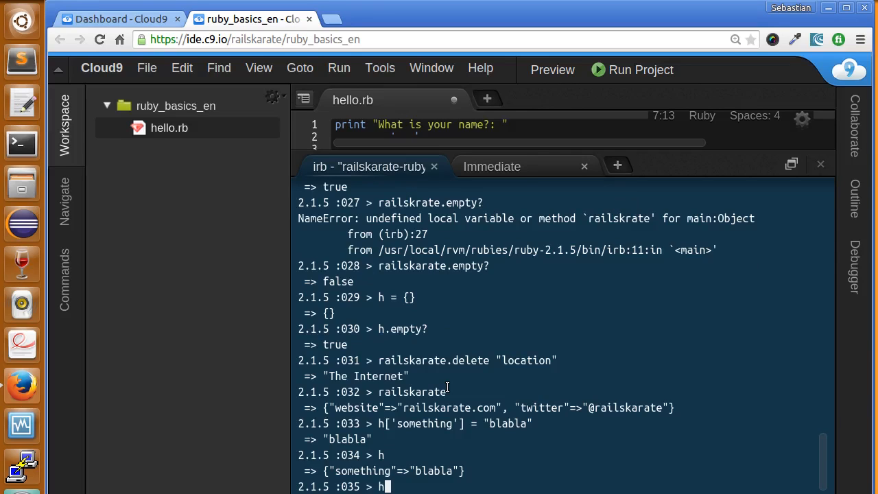
pyautogui.write('cle')
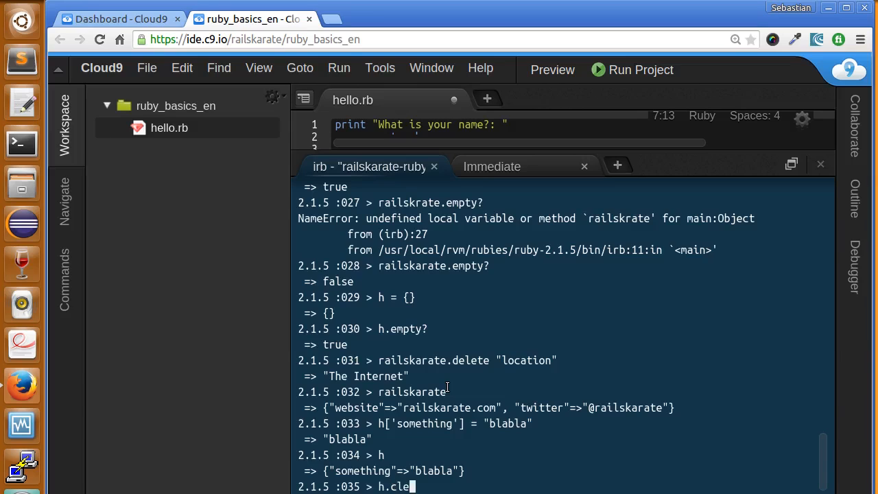
pyautogui.write('ar')
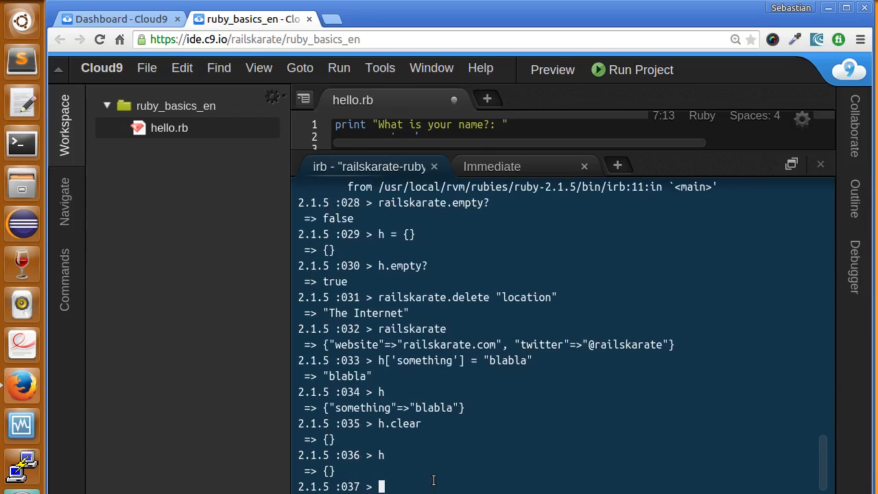
pyautogui.moveTo(409, 401)
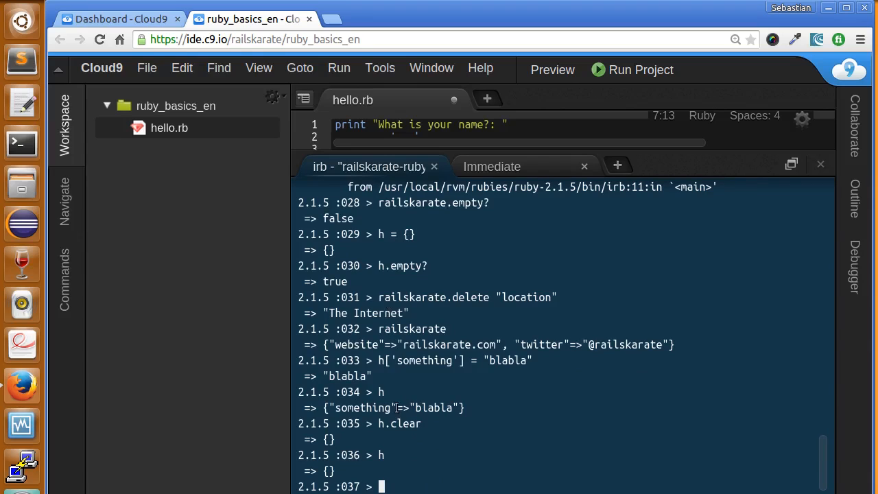
pyautogui.moveTo(432, 473)
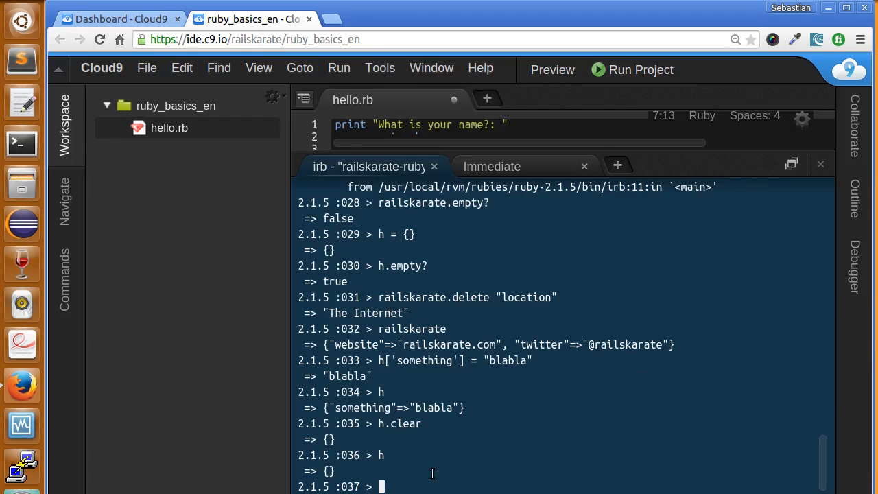
# Run railskarate.to_a to get the hash as an array of key-value pairs
pyautogui.write('ra')
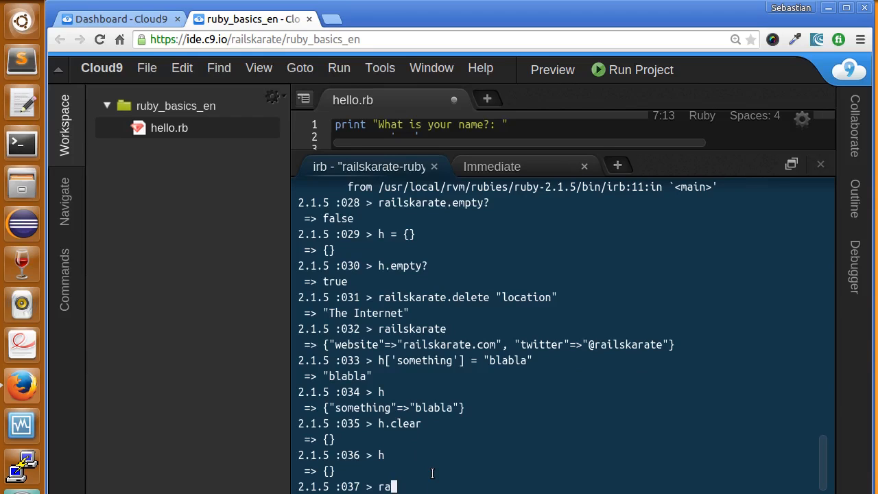
pyautogui.write('ilskarate.')
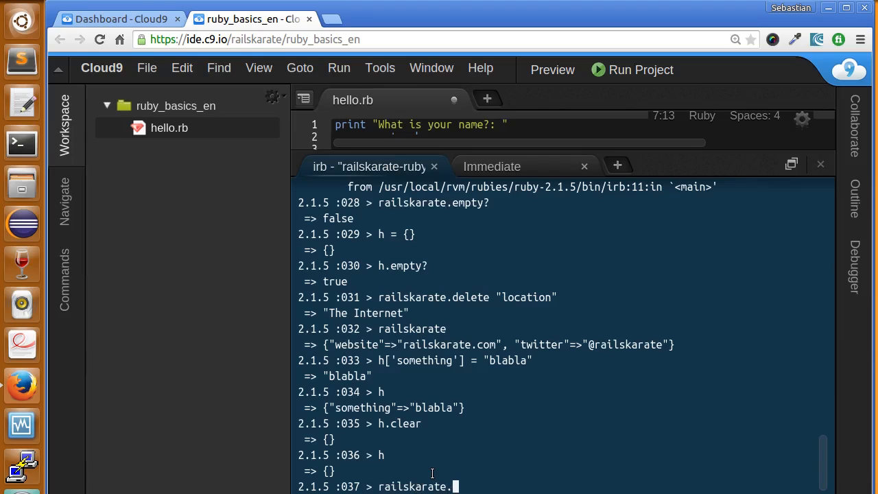
pyautogui.write('to_')
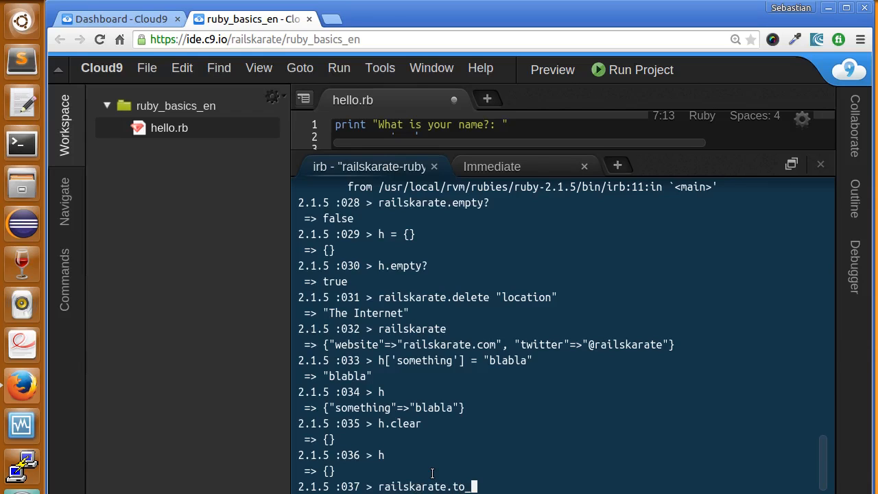
pyautogui.write('a')
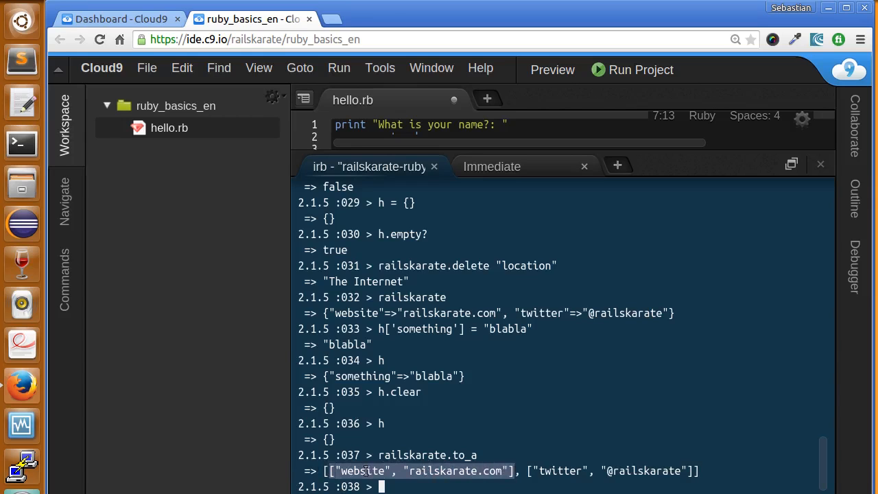
pyautogui.moveTo(354, 472)
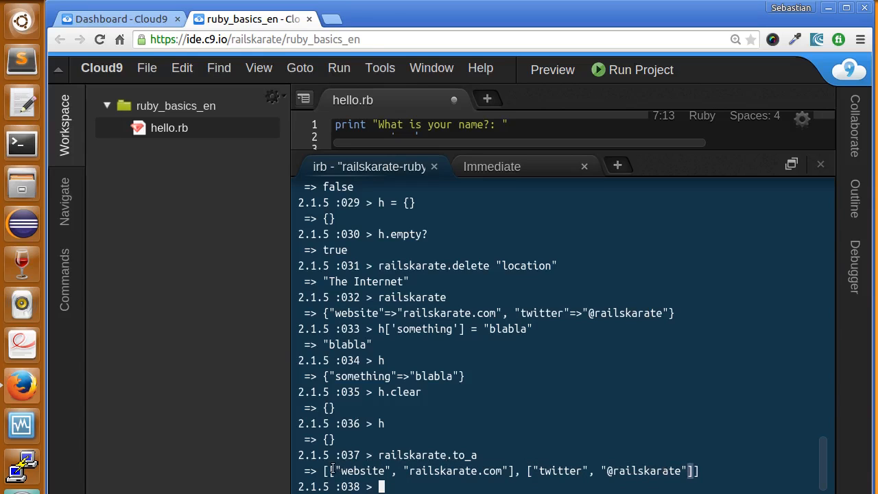
pyautogui.moveTo(494, 475)
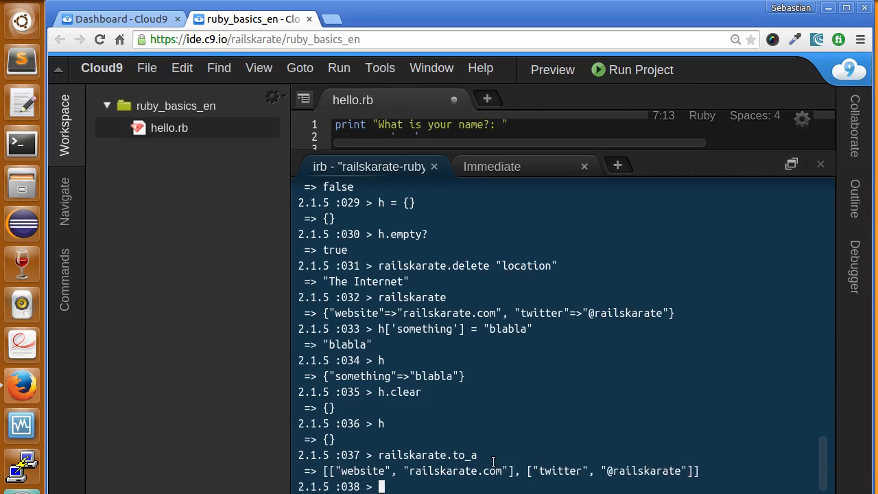
# Print railskarate again to show the hash itself is unchanged
pyautogui.write('railskarate')
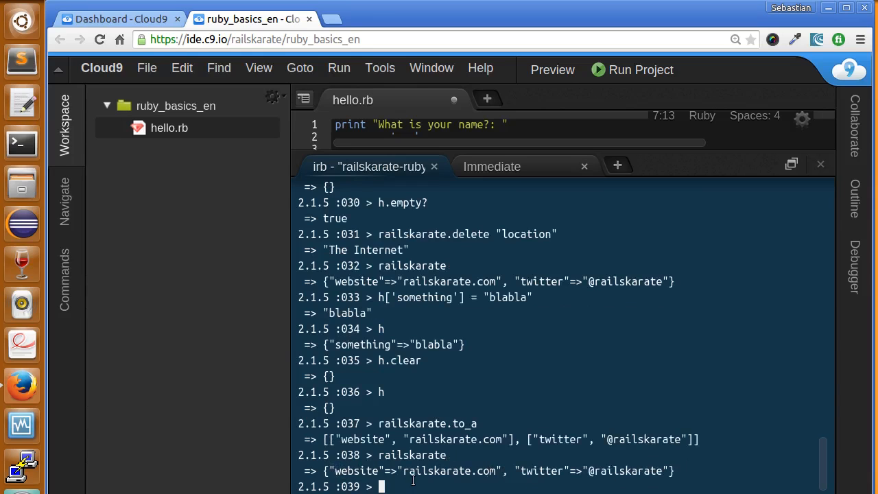
pyautogui.doubleClick(412, 455)
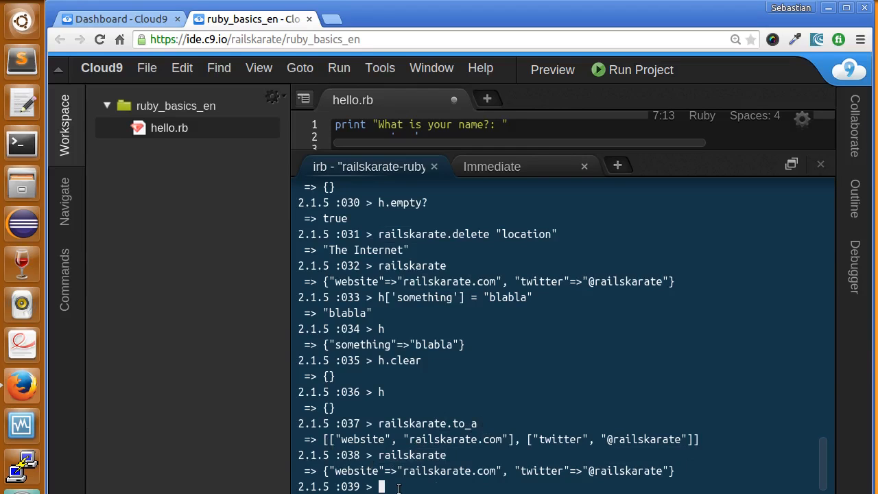
# Discard the half-typed railskarate.to_a! command and clear the irb console to a fresh prompt
pyautogui.write('railskarate.to_a')
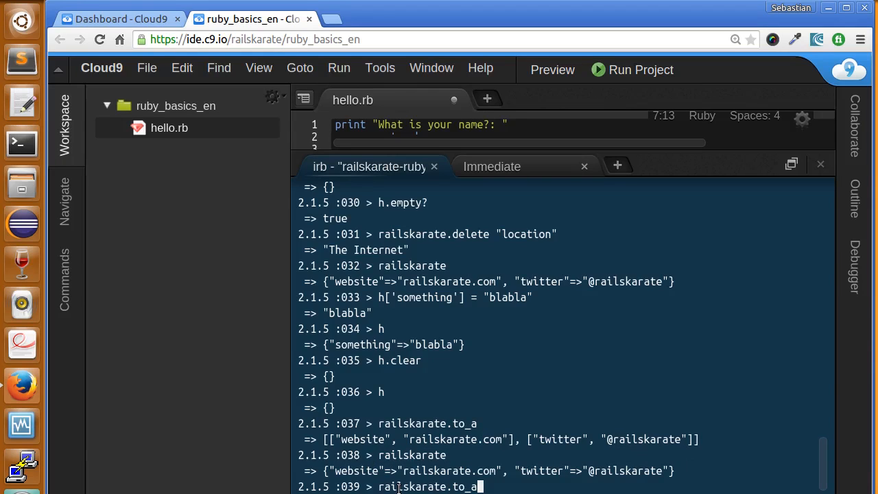
pyautogui.write('!')
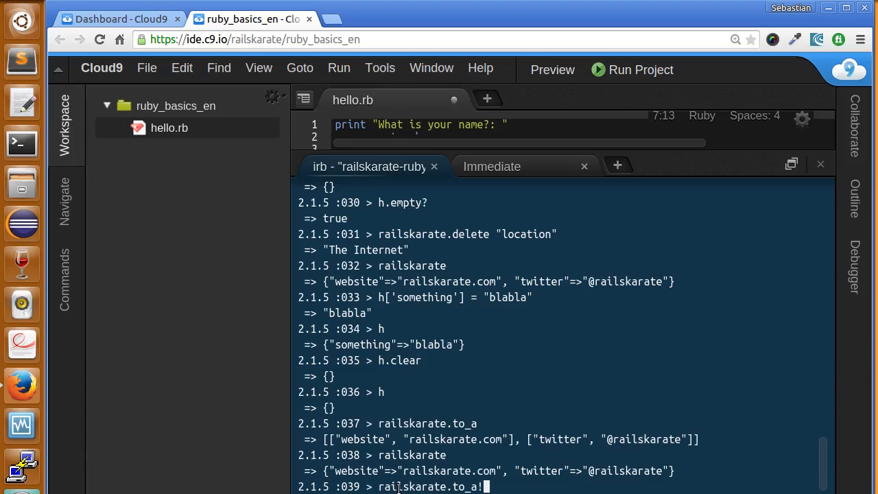
pyautogui.press('BackSpace')
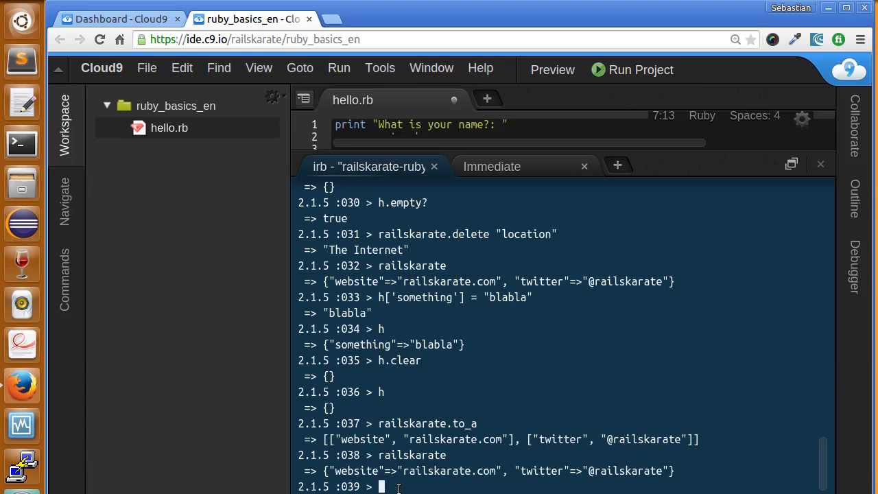
pyautogui.write('railsk')
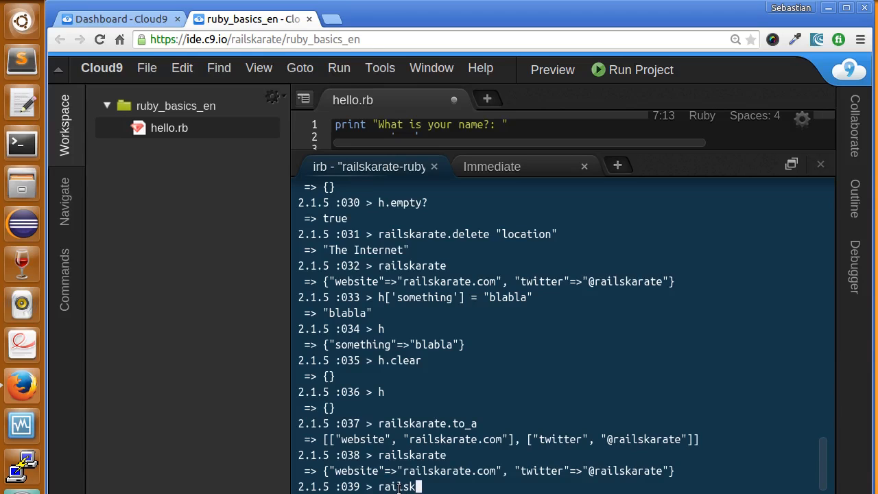
pyautogui.write('a')
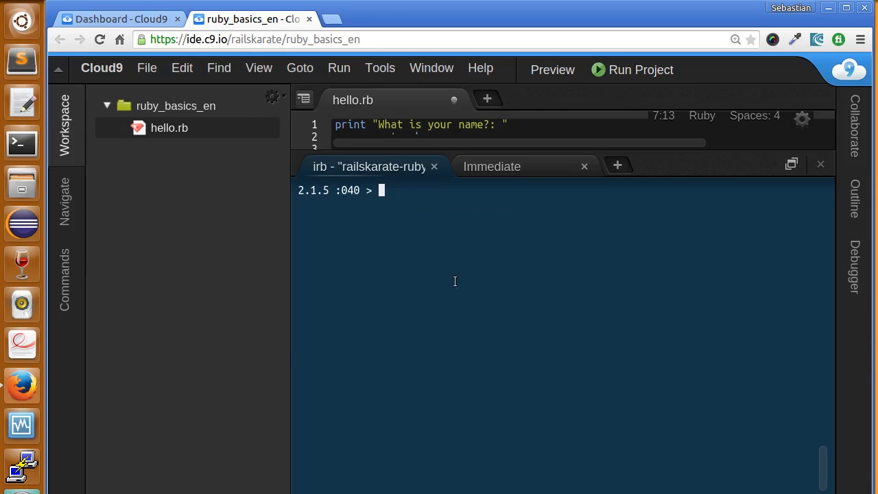
# Enter railskarate.delete_if { |key, value| key == "website" } at the irb prompt
pyautogui.write('rai')
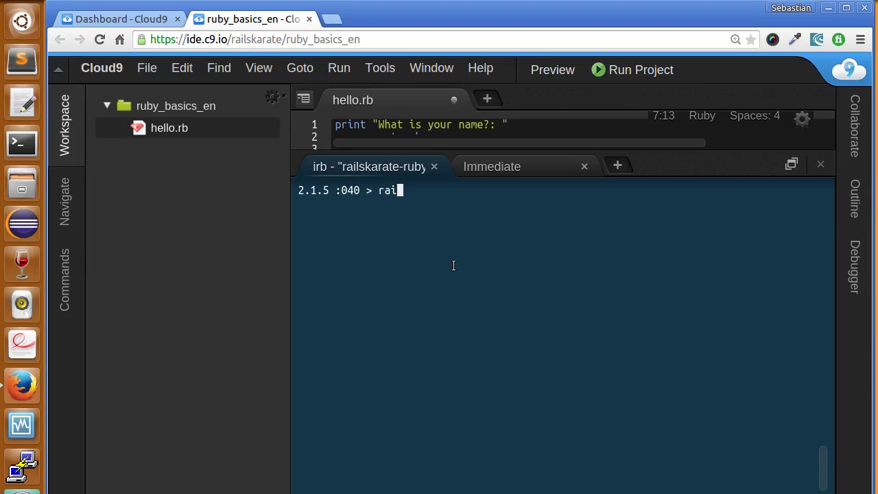
pyautogui.write('lskarte')
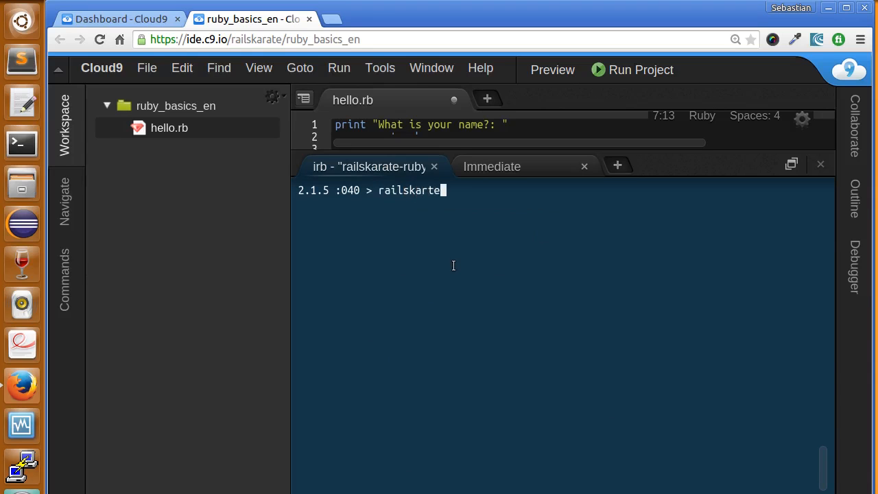
pyautogui.write('.del')
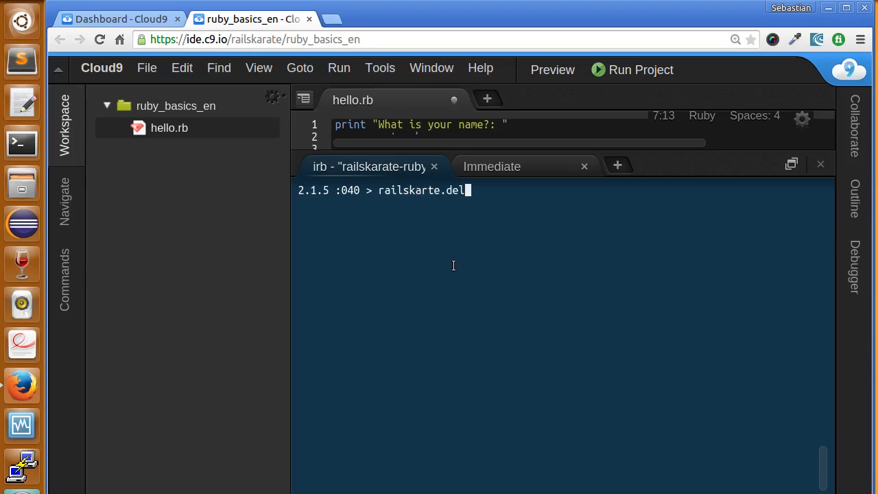
pyautogui.write('ete_if')
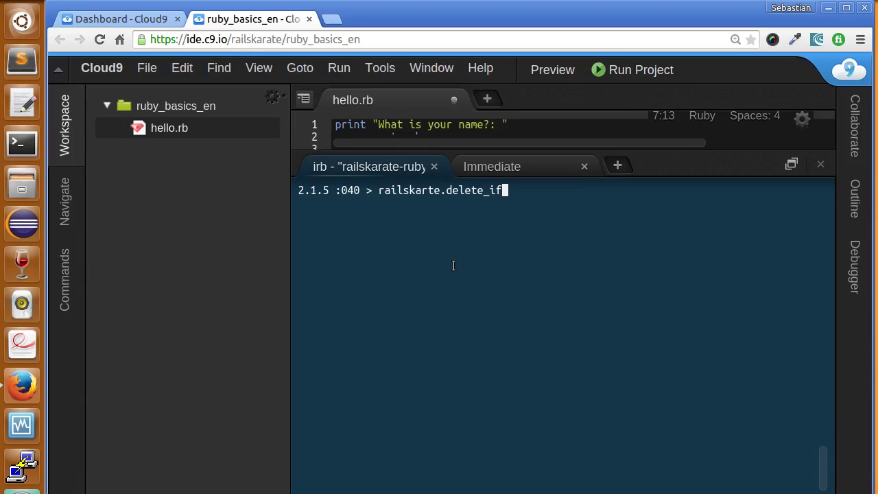
pyautogui.write('{}')
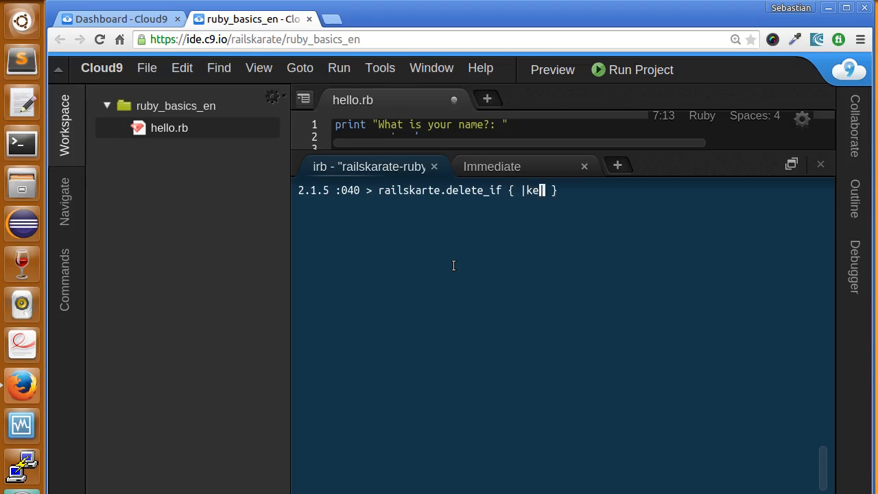
pyautogui.write('y, value|')
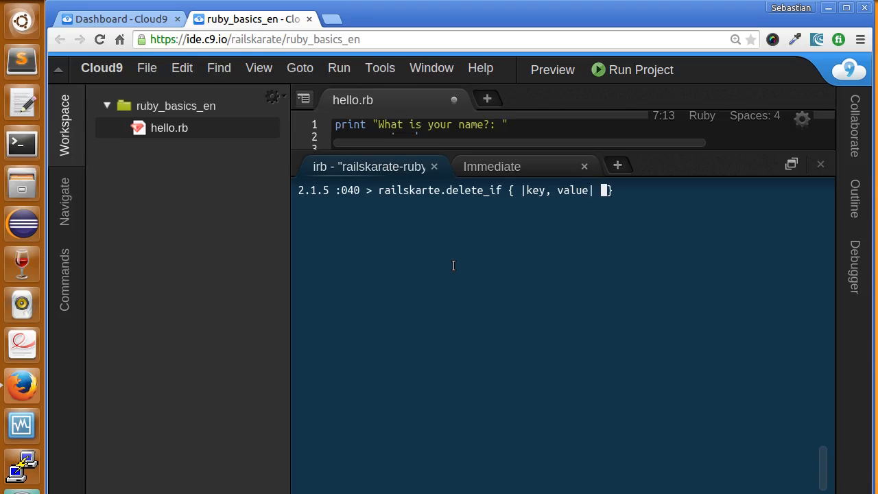
pyautogui.write('k')
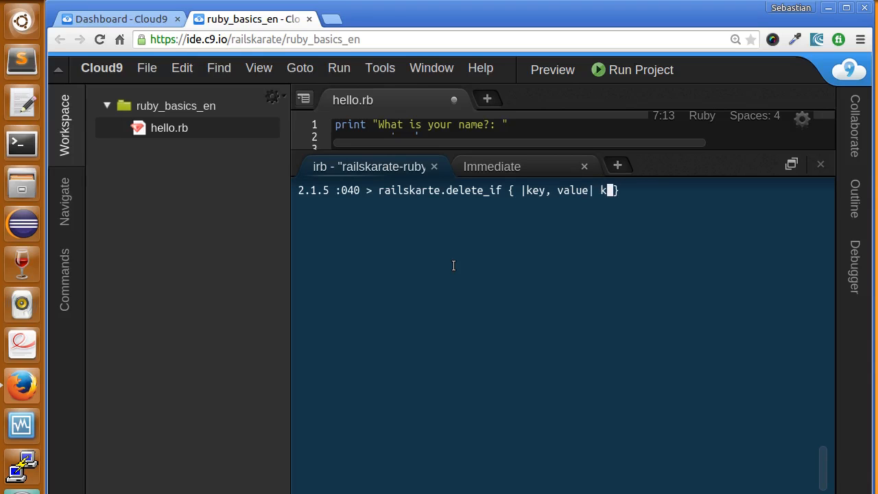
pyautogui.write('ey=')
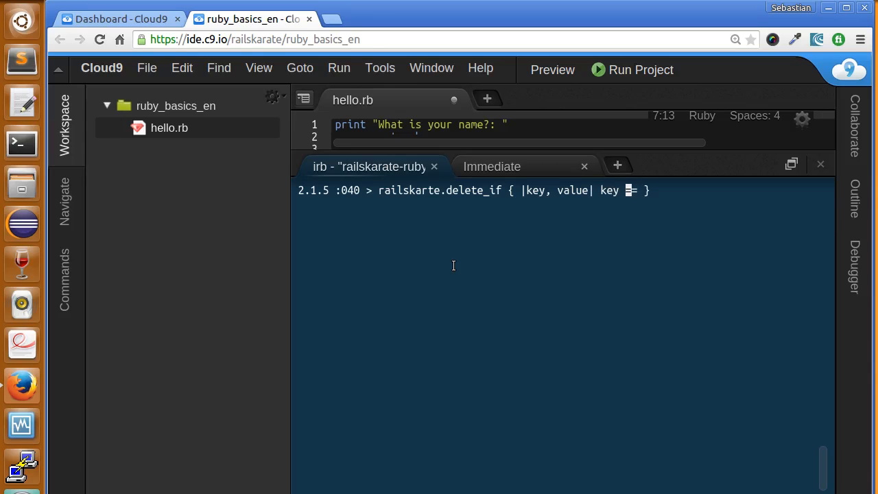
pyautogui.write('= "')
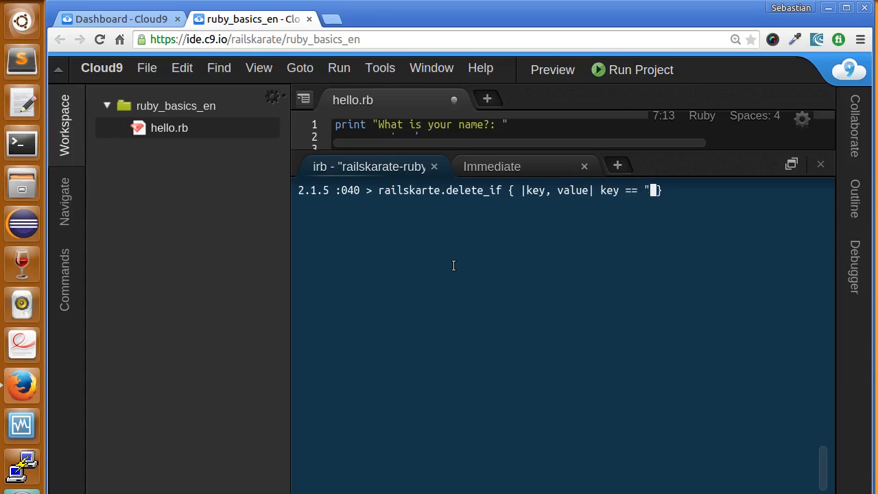
pyautogui.write('website')
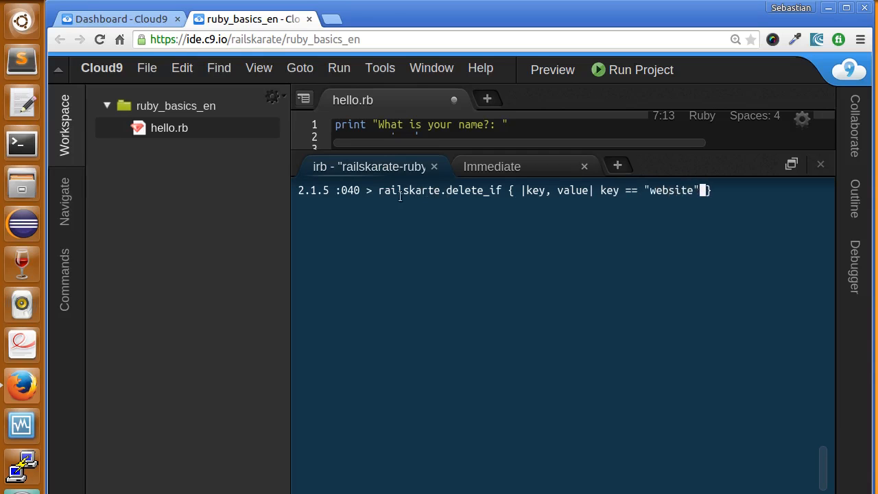
pyautogui.moveTo(609, 221)
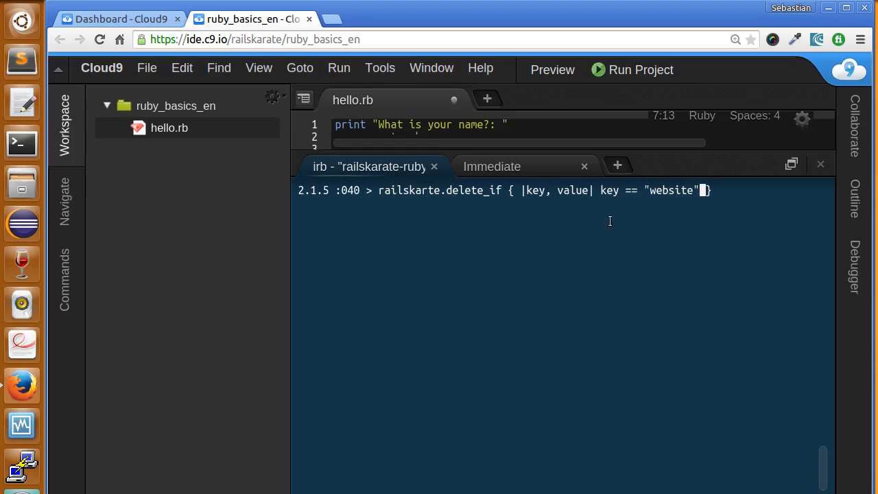
pyautogui.moveTo(541, 201)
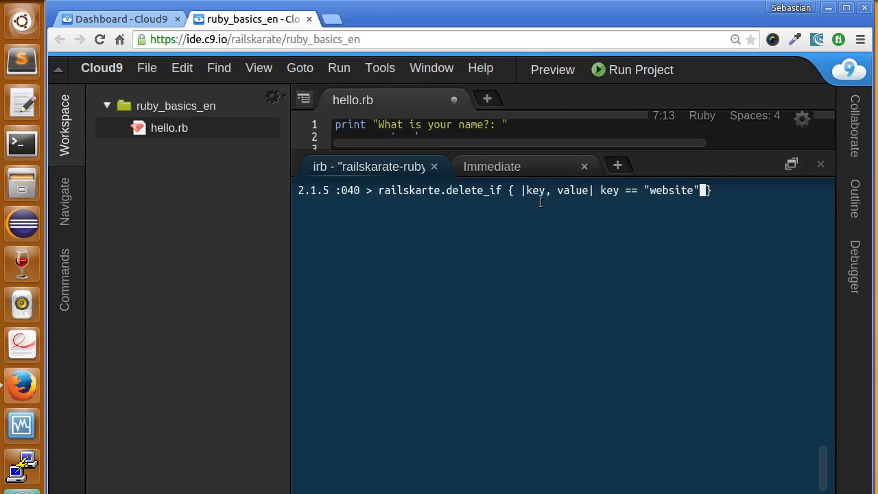
pyautogui.moveTo(612, 189)
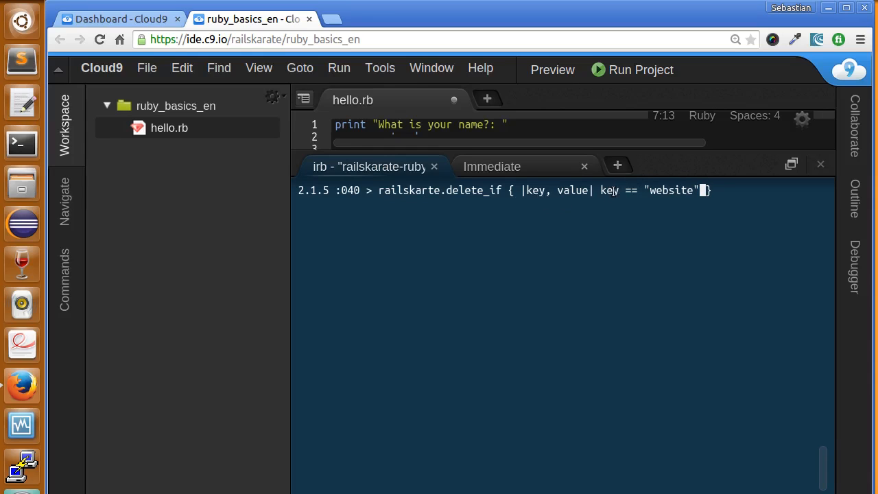
pyautogui.doubleClick(671, 189)
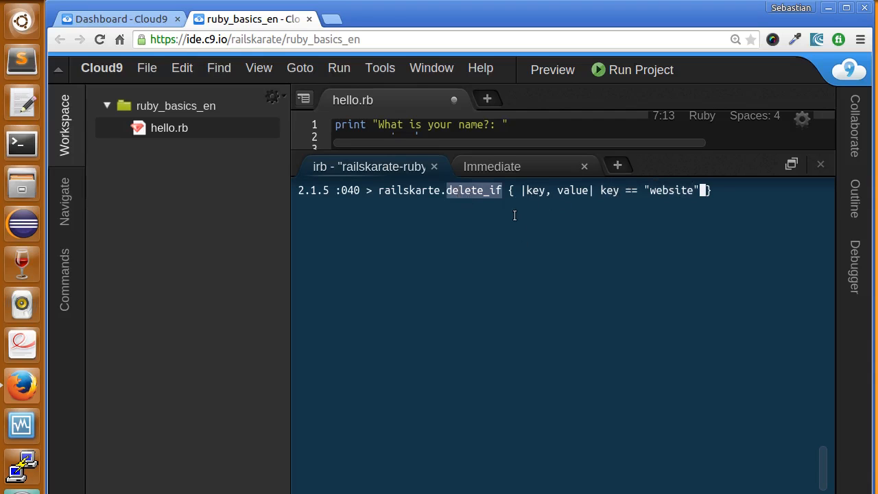
pyautogui.moveTo(766, 187)
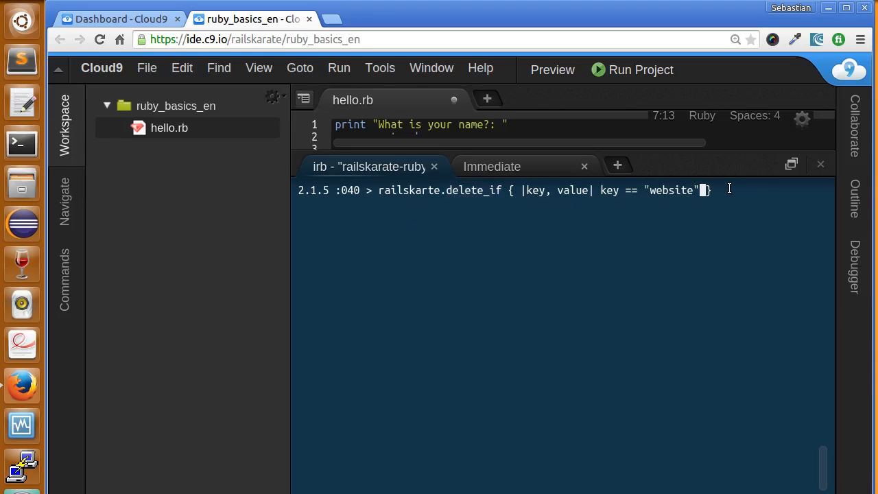
pyautogui.moveTo(664, 191)
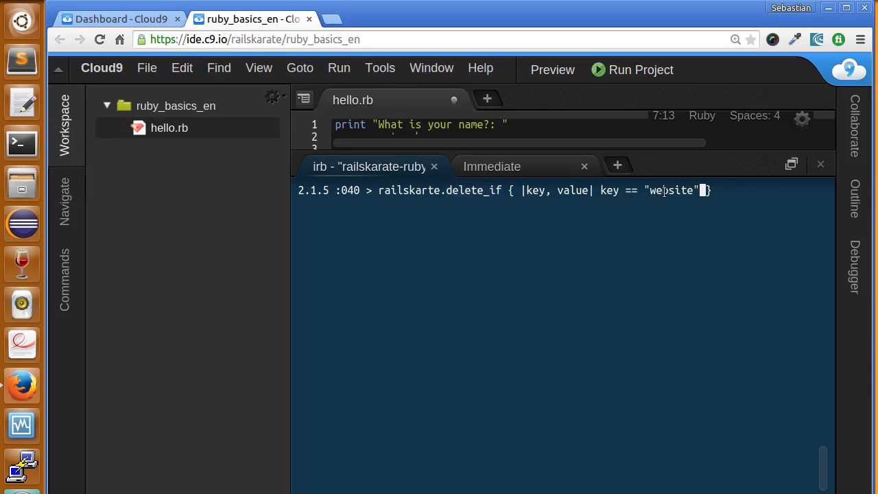
pyautogui.doubleClick(671, 190)
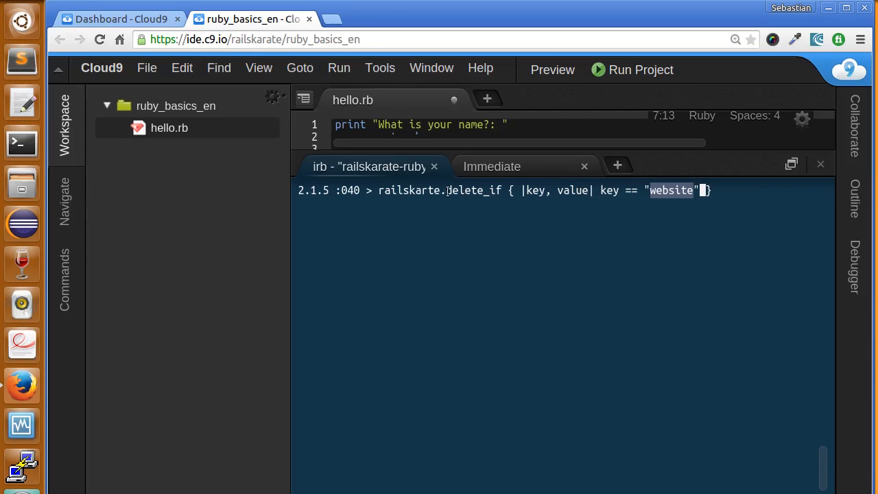
pyautogui.moveTo(725, 206)
pyautogui.write('a')
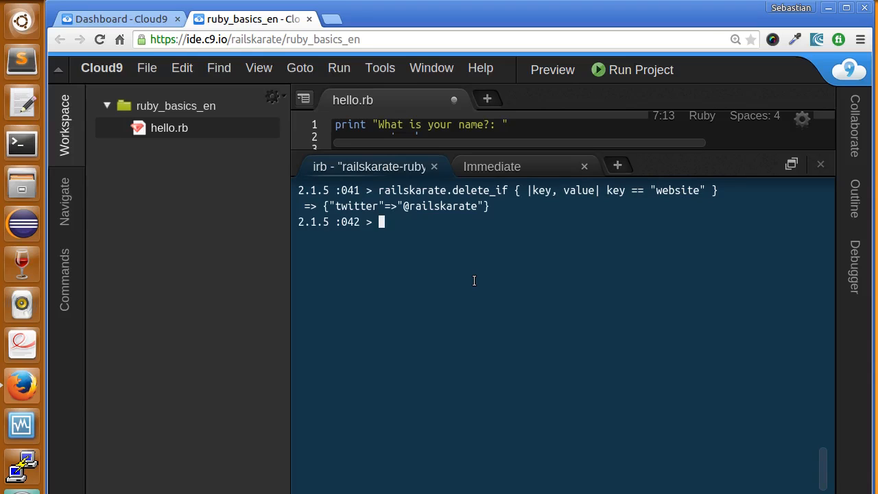
# Print railskarate to confirm only the twitter pair remains, highlighting the delete_if result
pyautogui.write('rails')
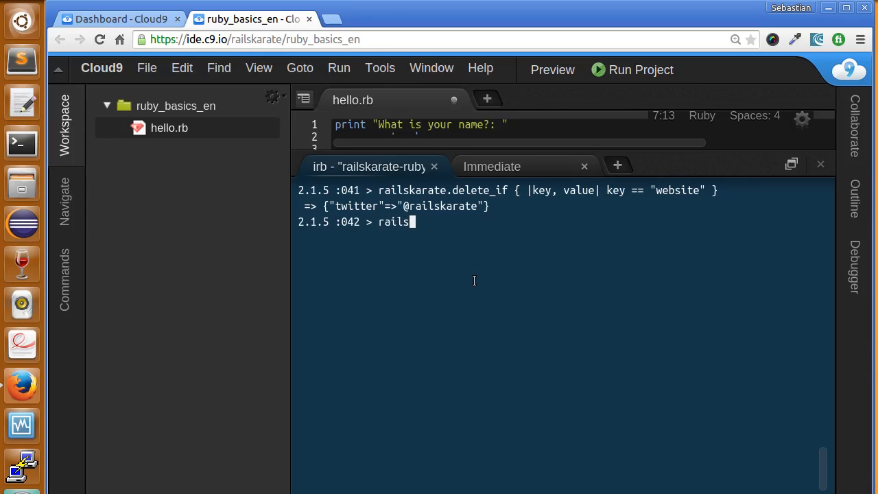
pyautogui.write('karate')
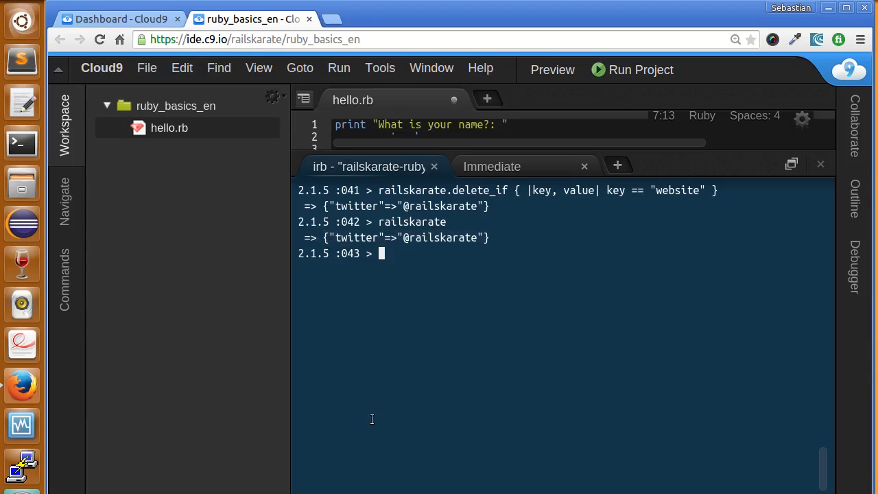
pyautogui.moveTo(651, 201)
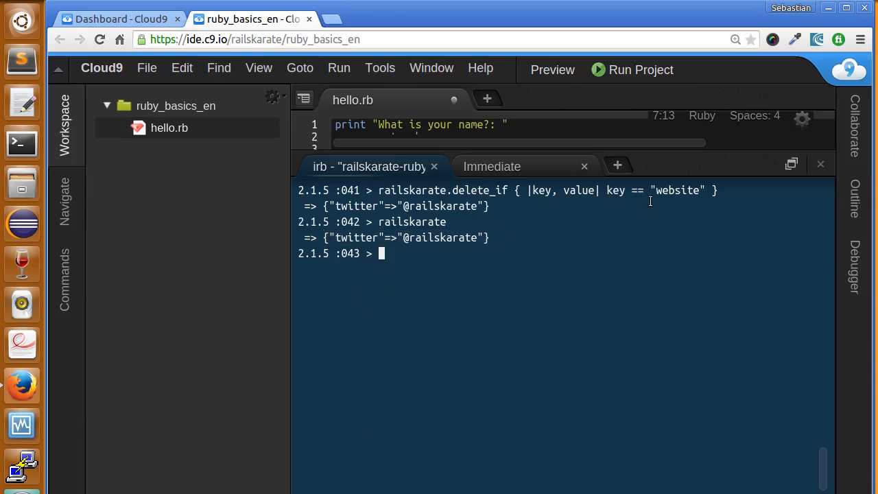
pyautogui.doubleClick(676, 189)
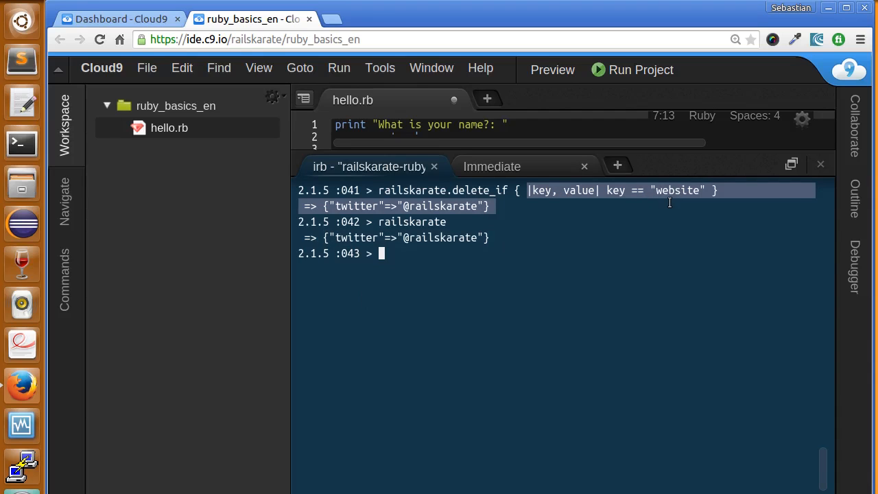
pyautogui.click(481, 299)
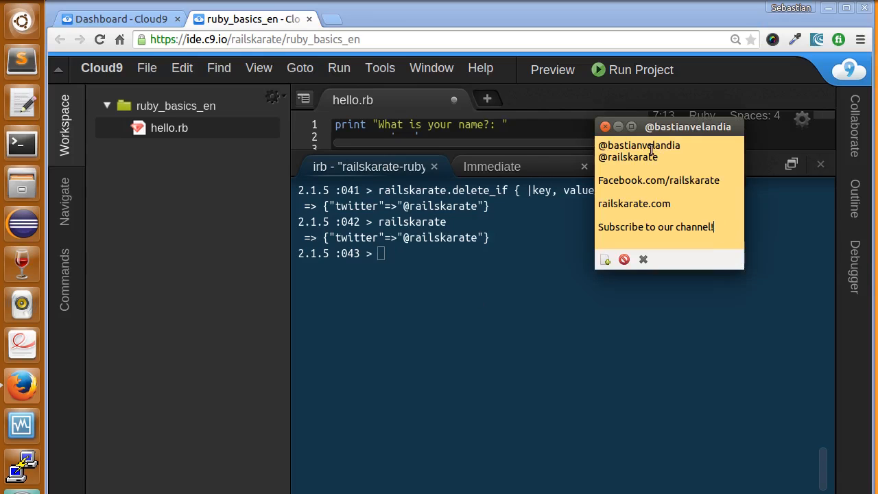
# Highlight the railskarate.com website address on the channel-links Sticky Note
pyautogui.doubleClick(638, 146)
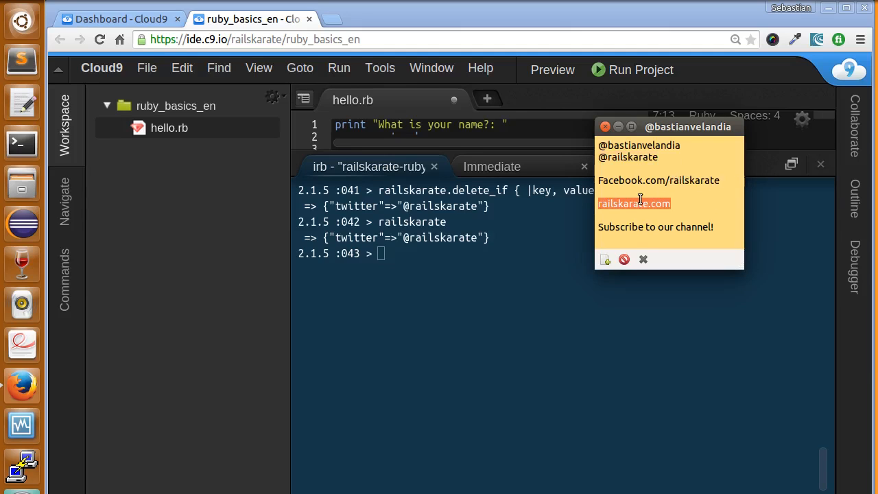
pyautogui.moveTo(619, 203)
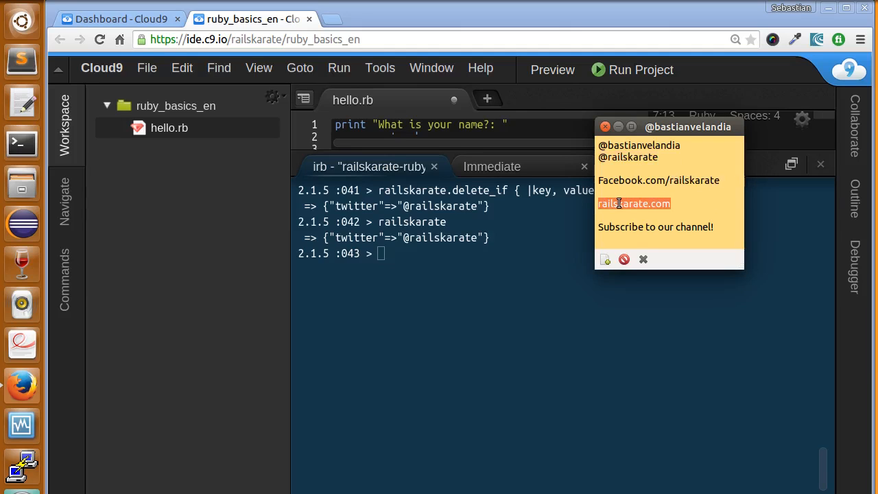